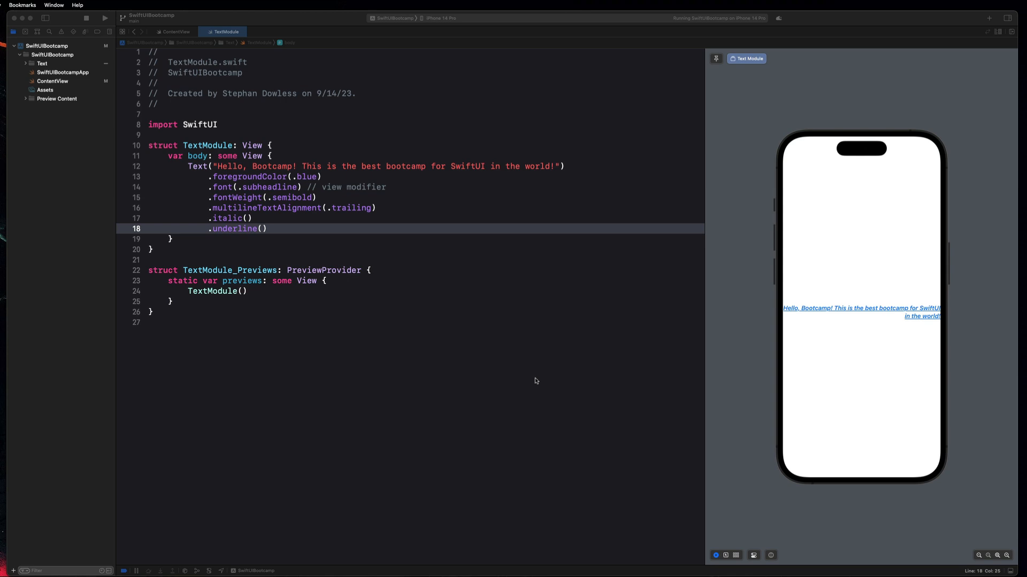
mouse_move(277, 242)
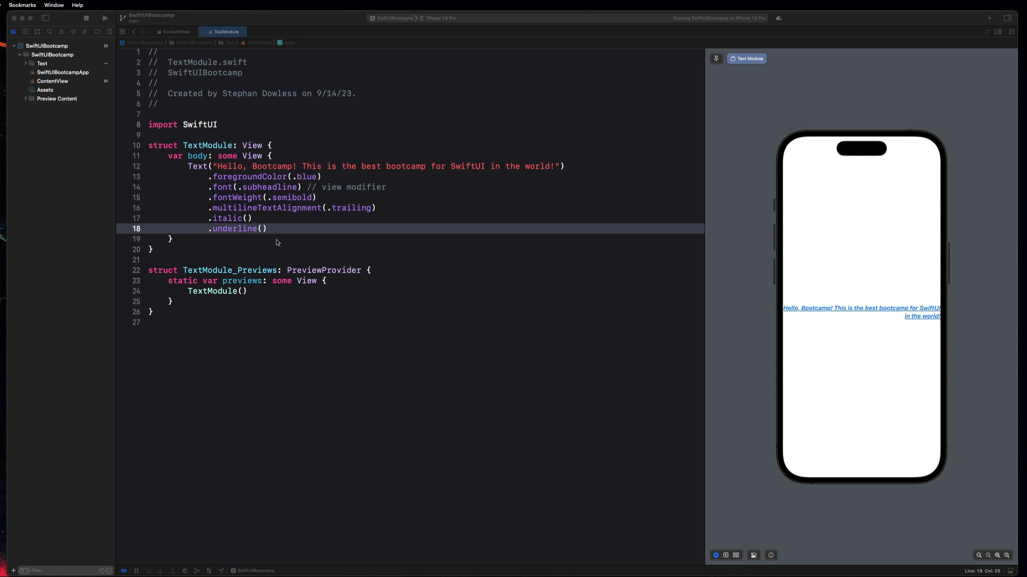
- Add a group named Shapes to the SwiftUIBootcamp project and select it
drag(210, 176, 266, 229)
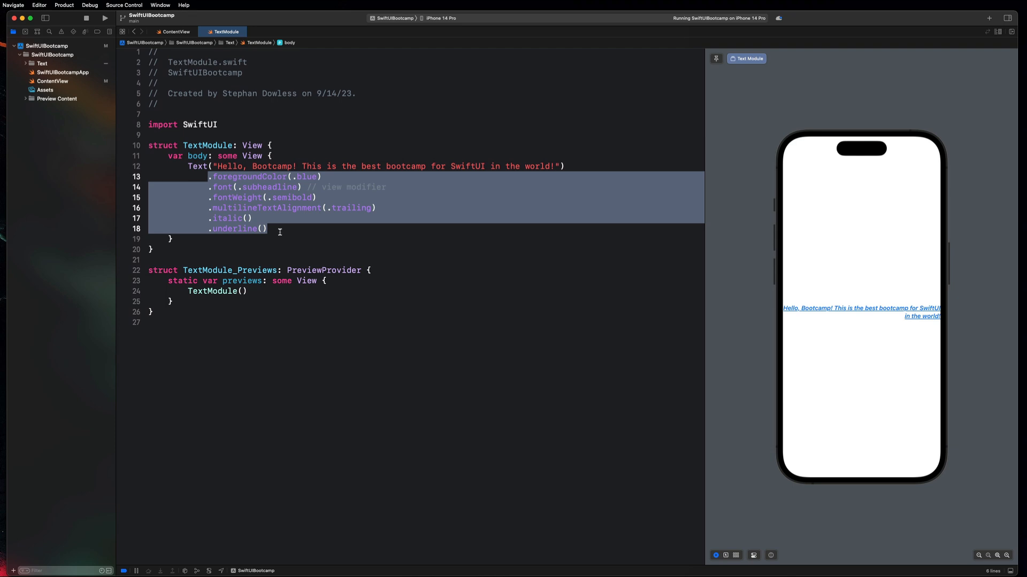
mouse_move(283, 236)
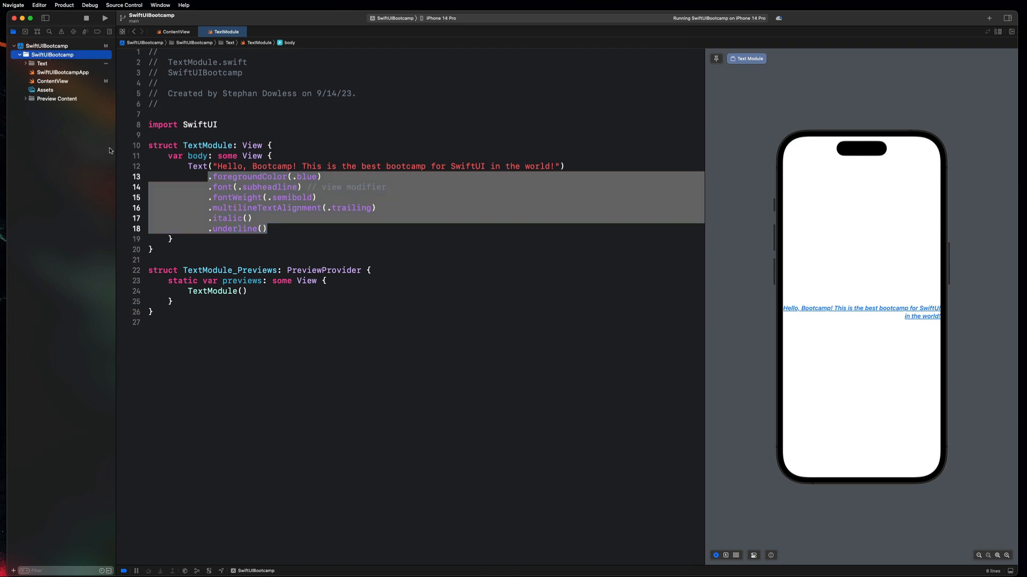
mouse_move(54, 64)
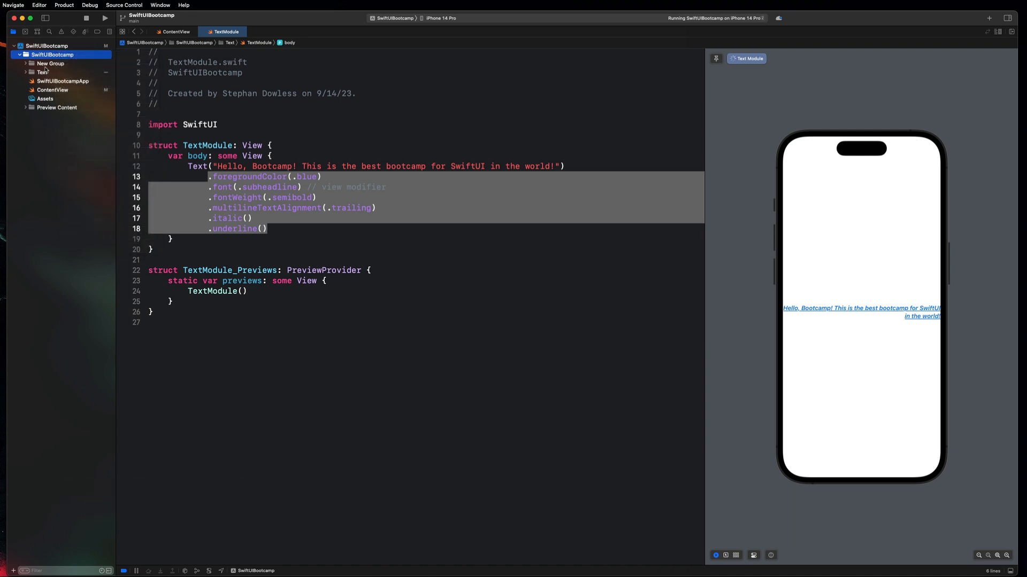
click(50, 64)
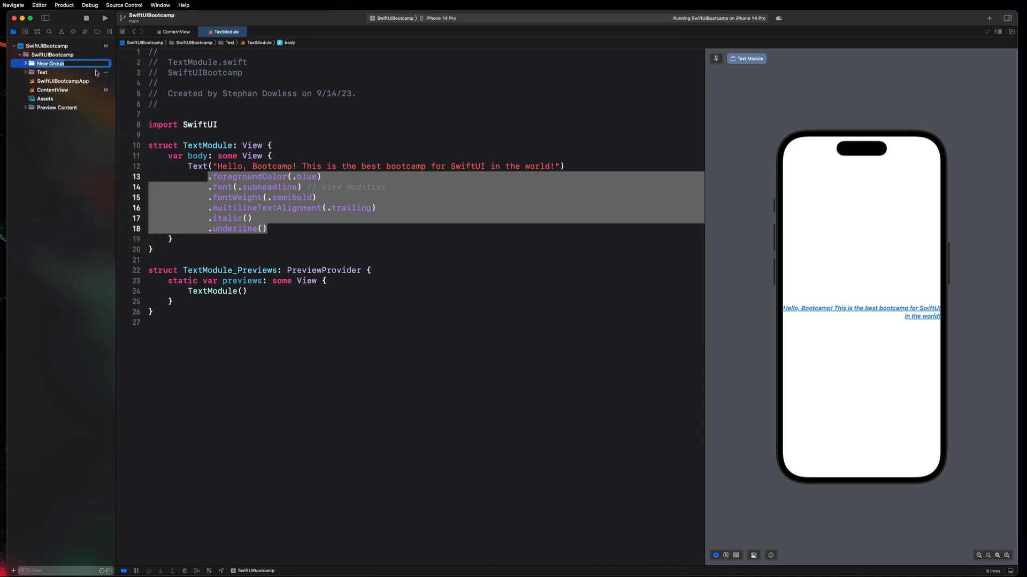
text(Shapes)
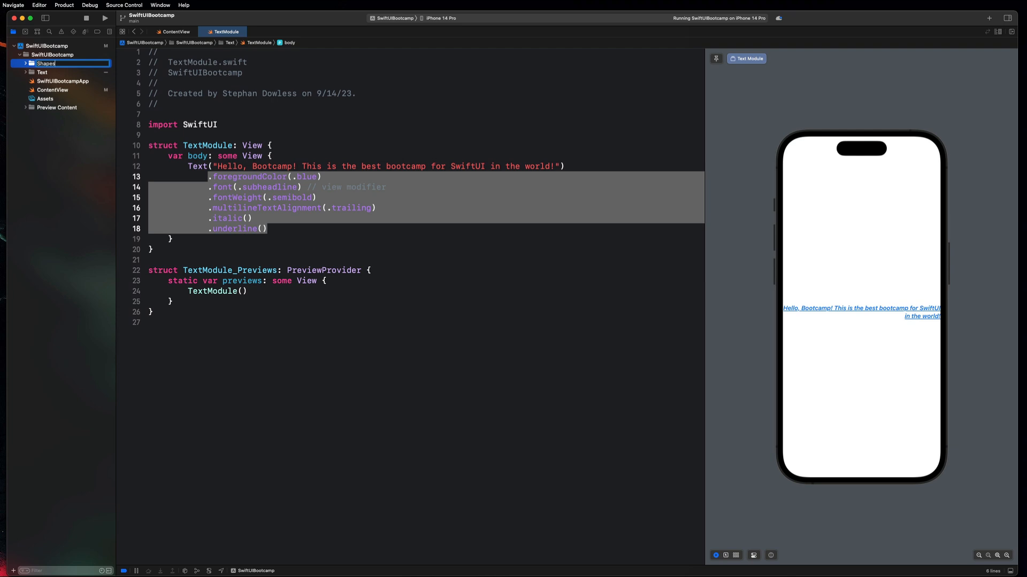
click(42, 72)
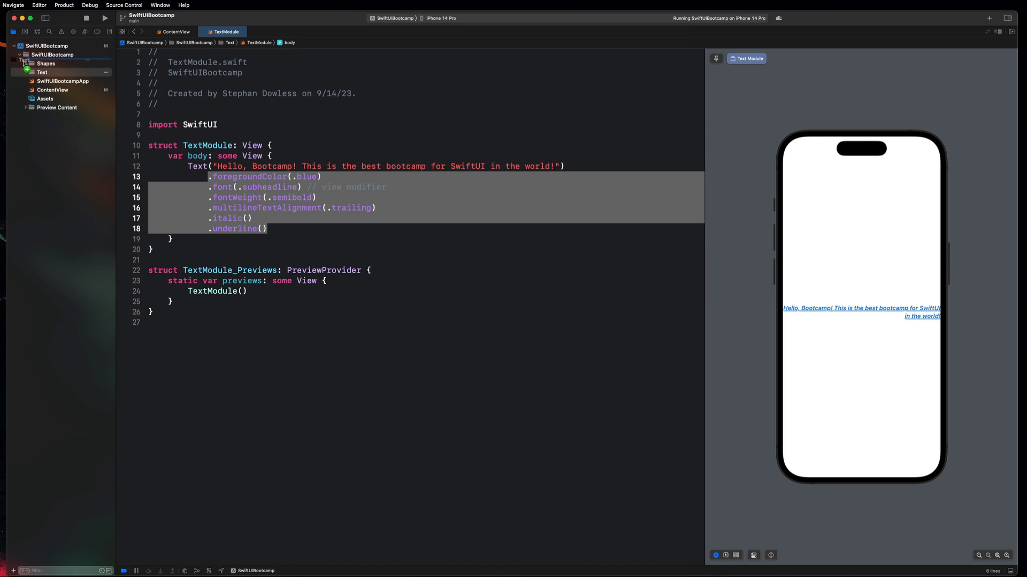
click(46, 72)
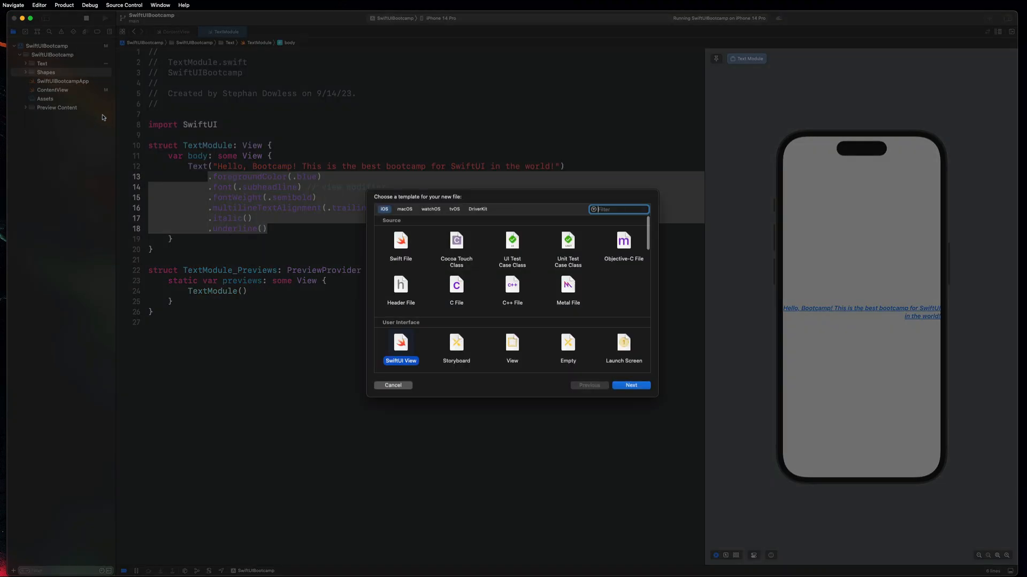
- Pick the SwiftUI View template and create ShapesModule in the Shapes group
click(629, 385)
text(ShapesModu)
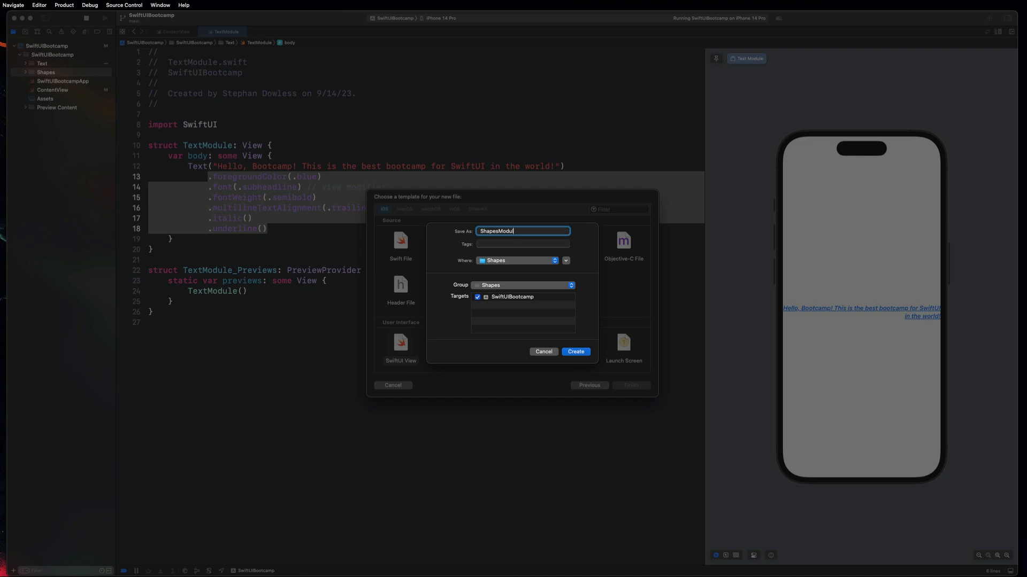
click(574, 352)
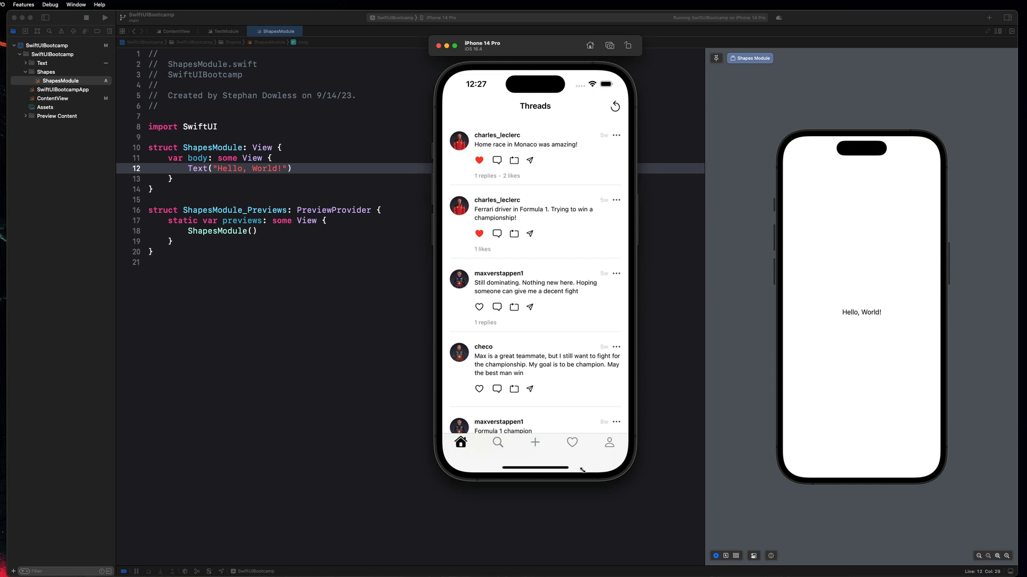
mouse_move(577, 469)
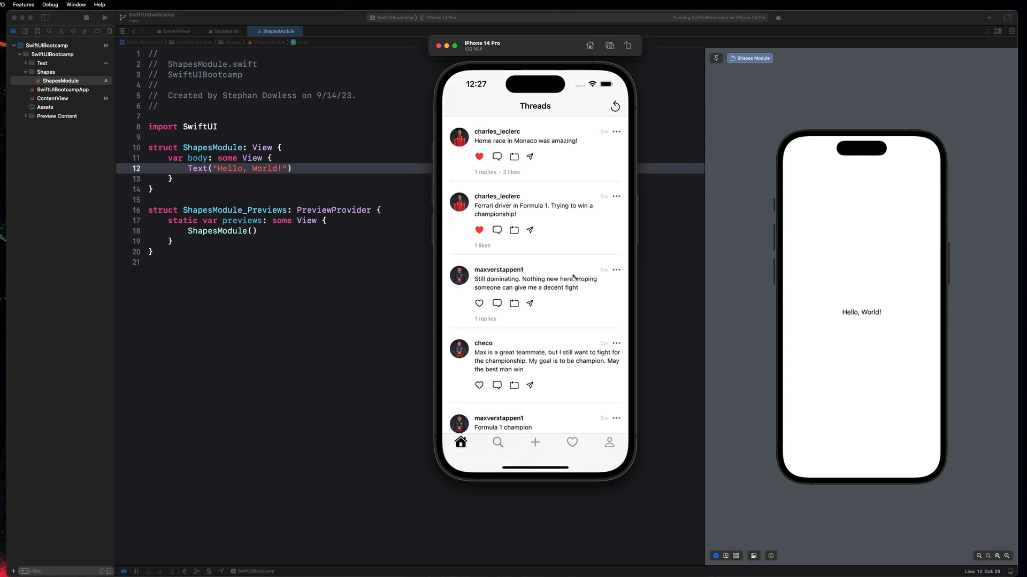
- Scroll the Threads feed, open Activity, and filter Replies then All
scroll(down, 3)
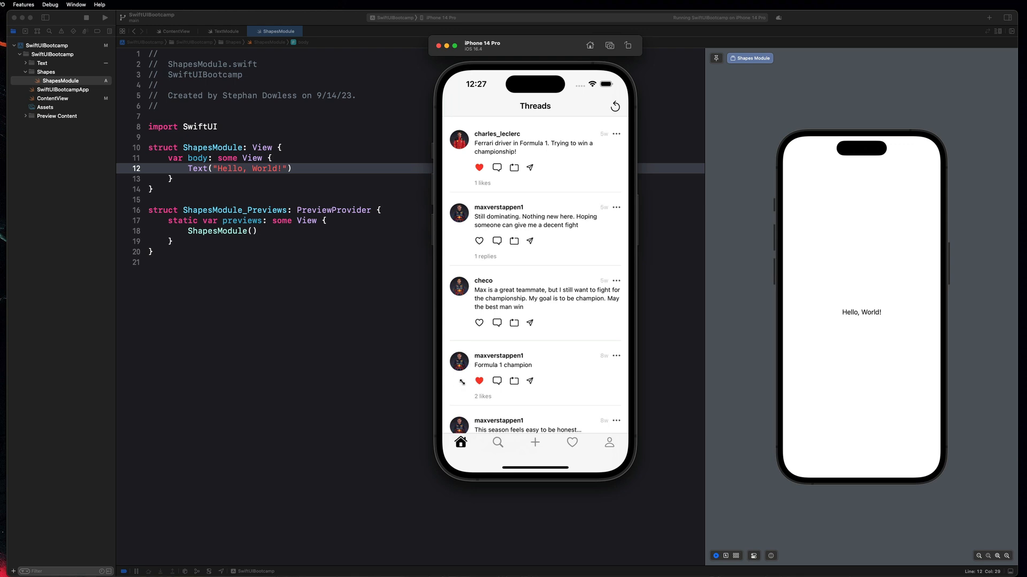
scroll(down, 3)
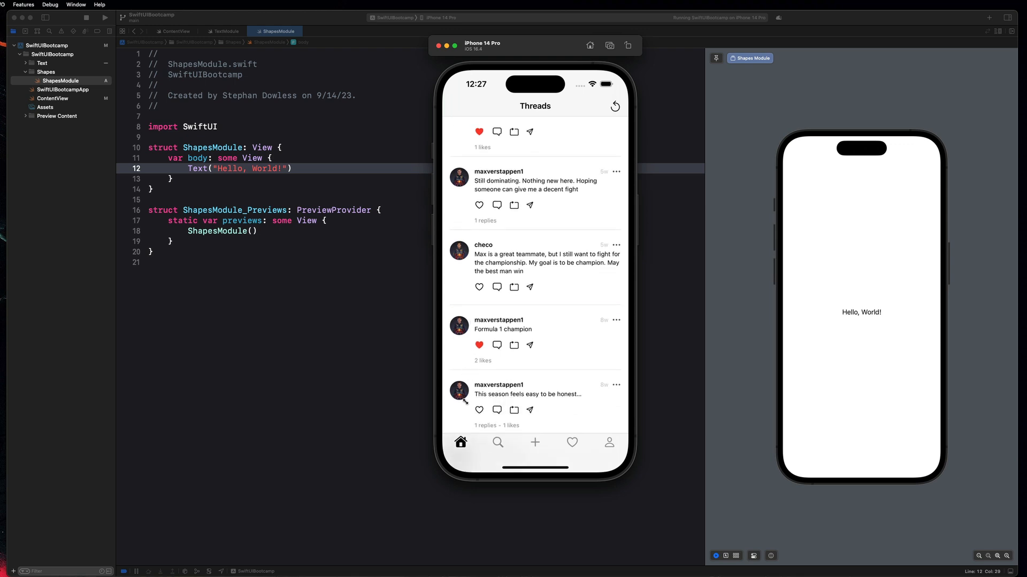
scroll(down, 3)
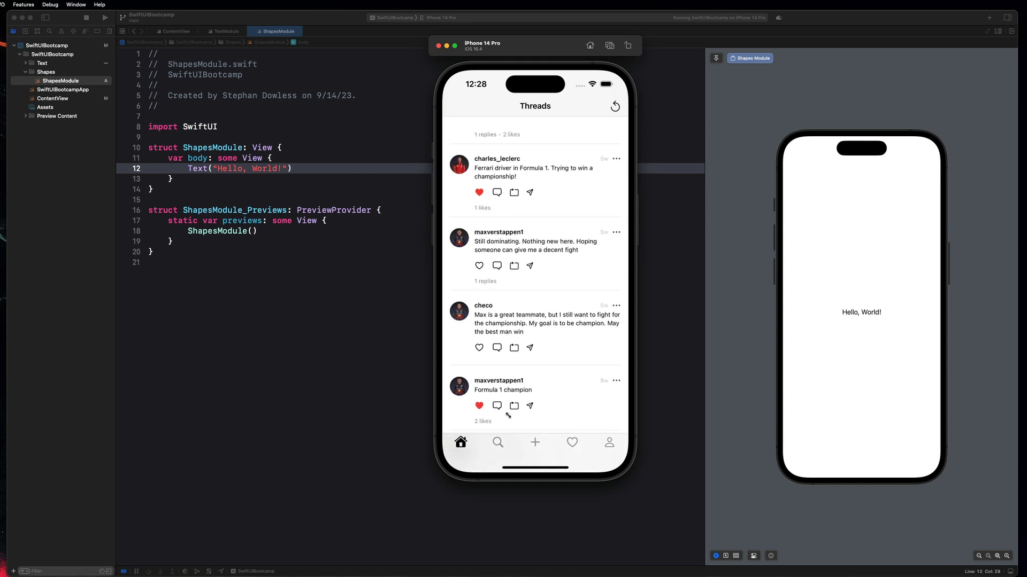
scroll(down, 3)
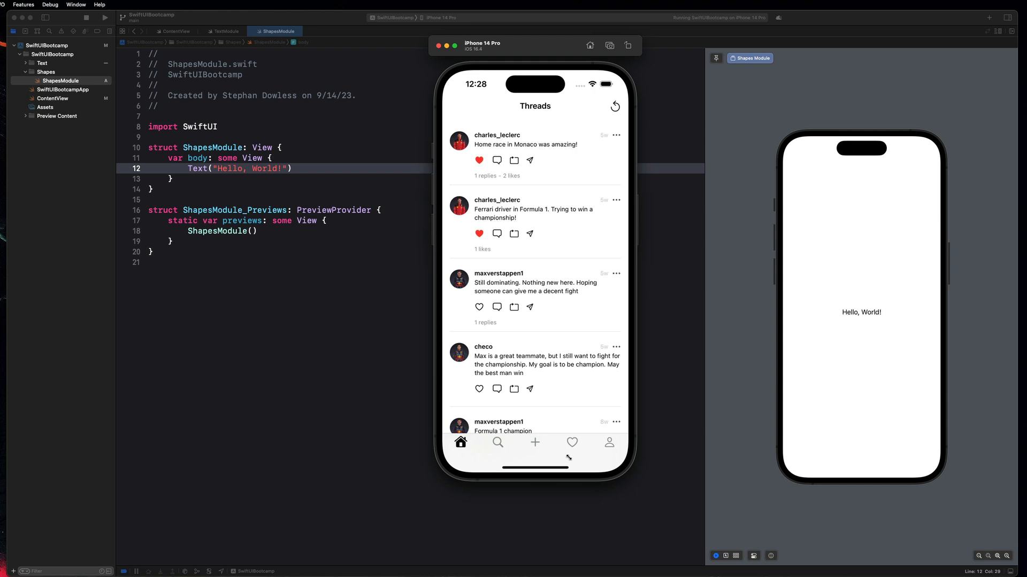
click(571, 443)
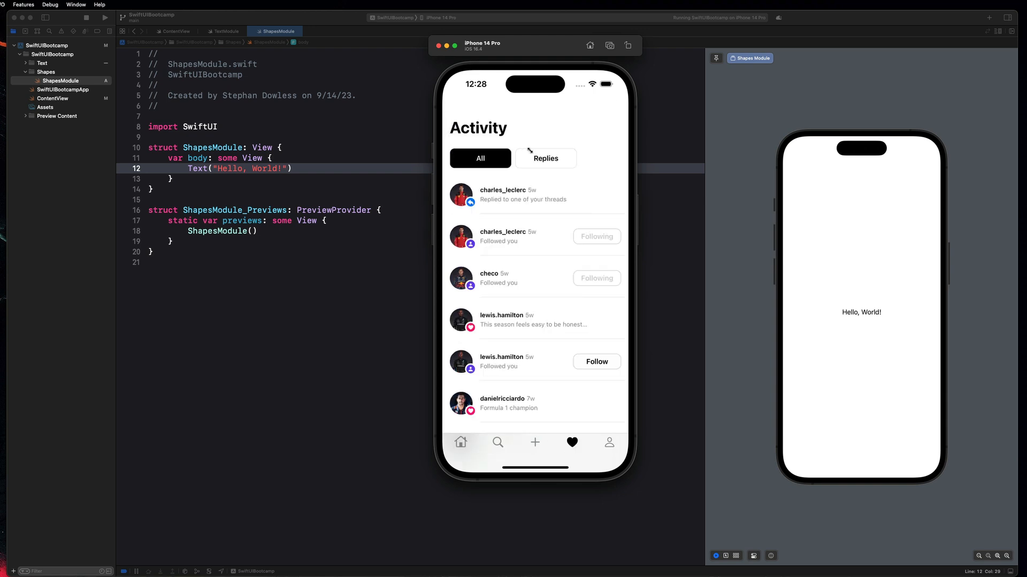
click(545, 158)
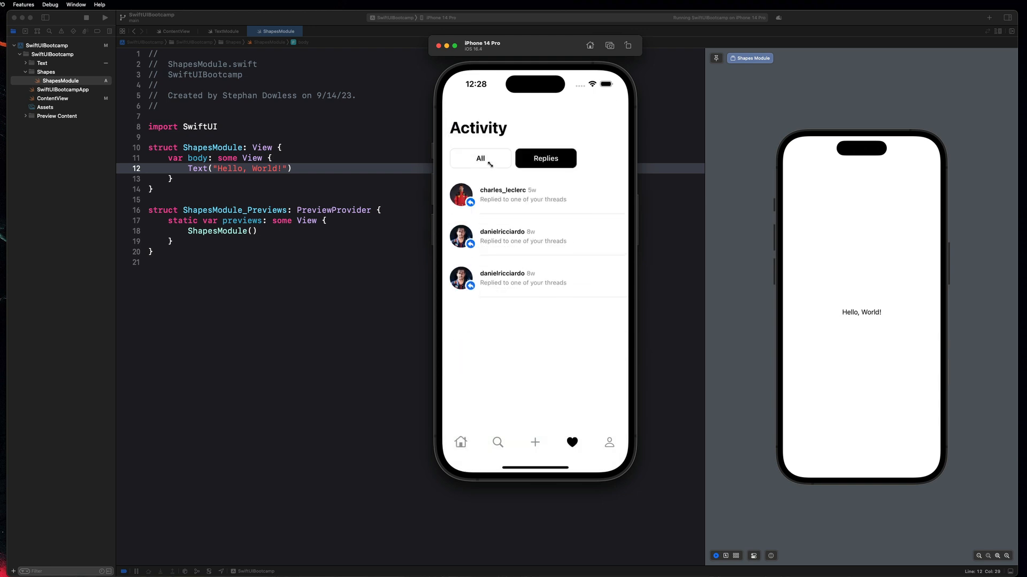
click(480, 158)
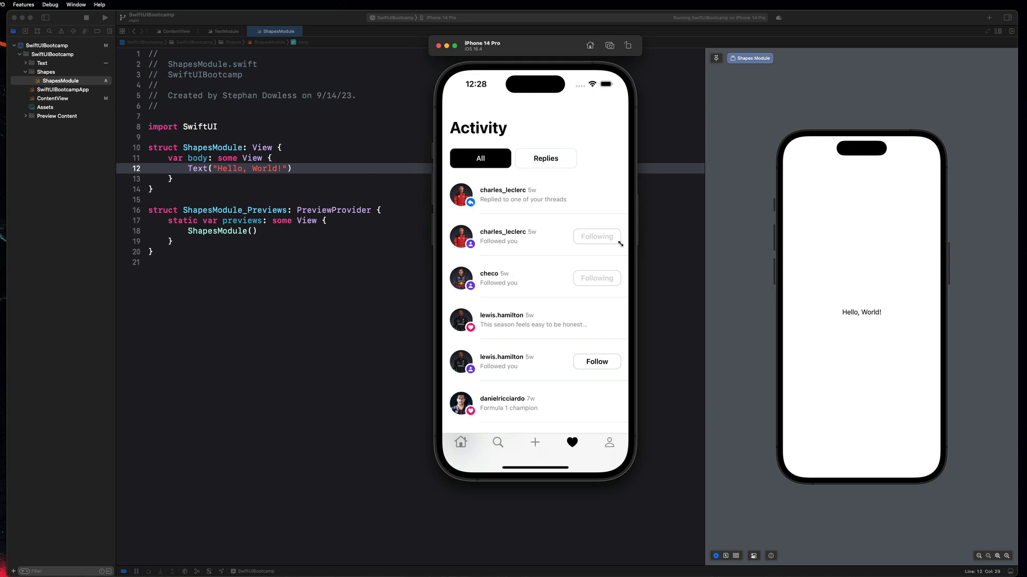
scroll(down, 3)
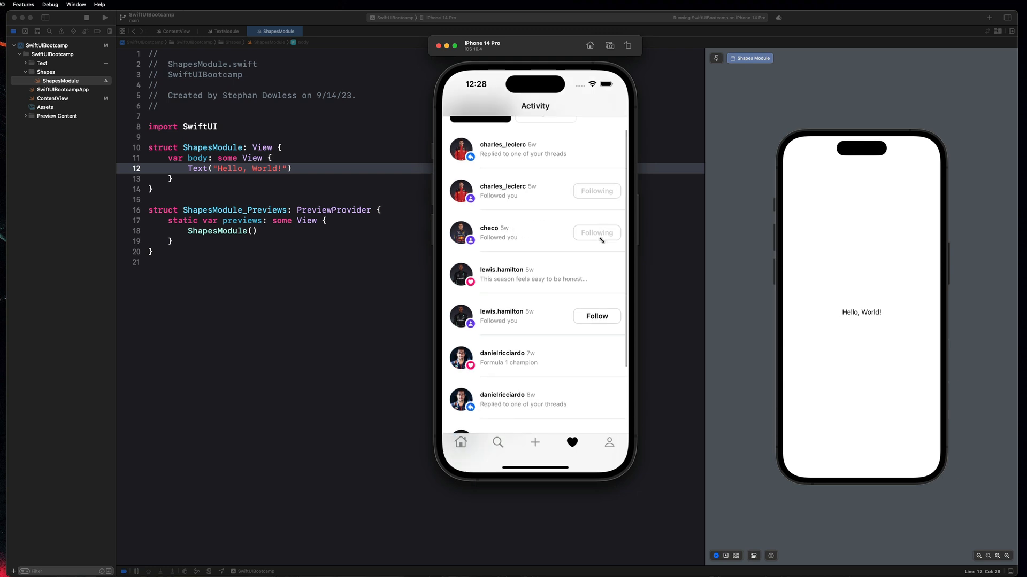
click(609, 442)
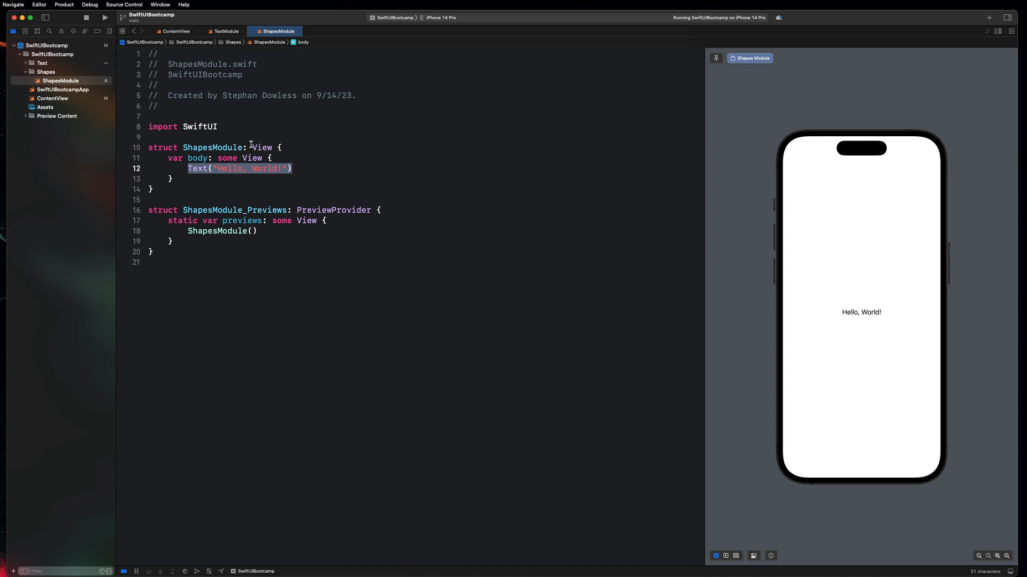
- Replace Text("Hello, World!") with Circle() in the ShapesModule body
text(Circle)
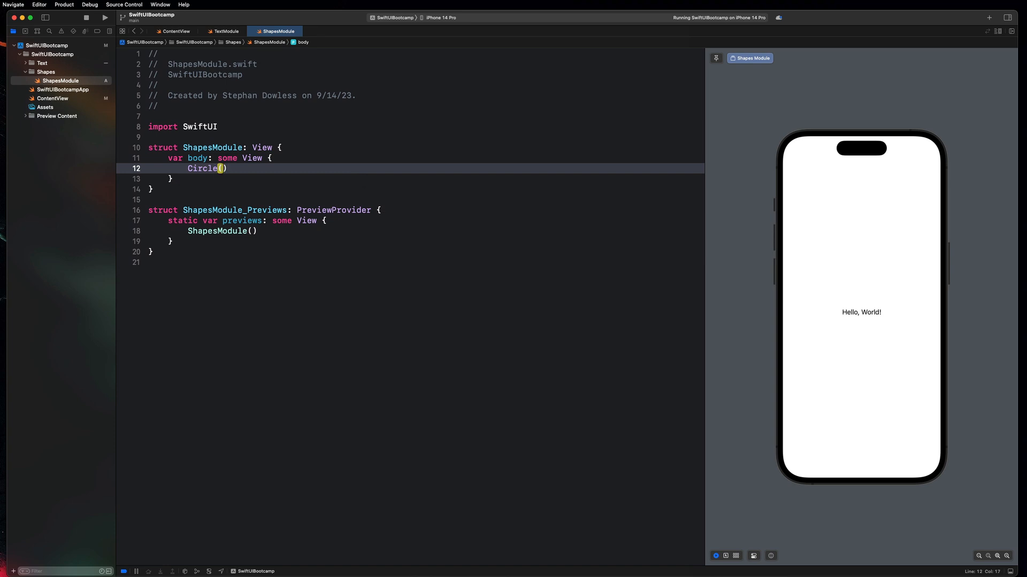
text(())
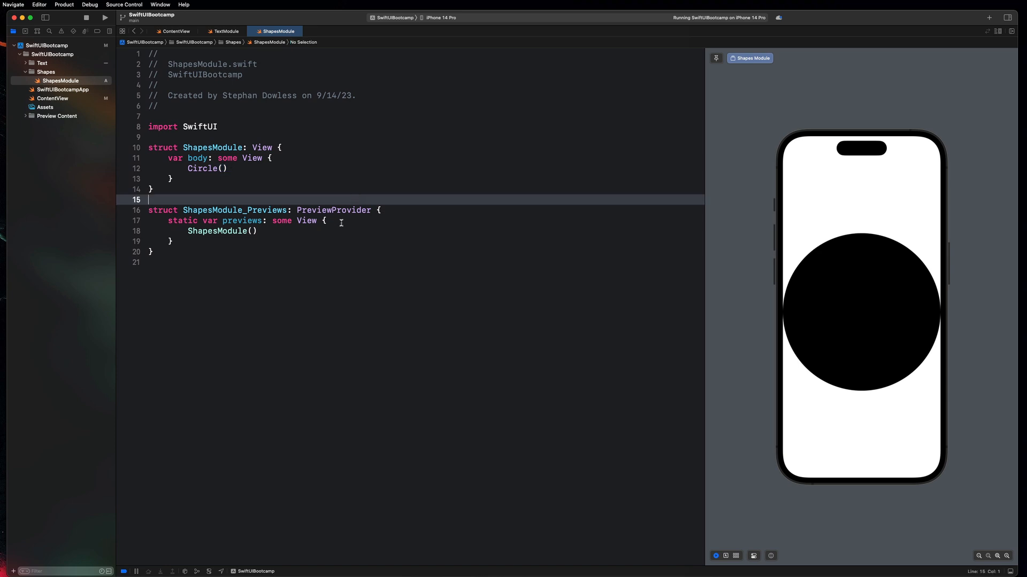
click(228, 169)
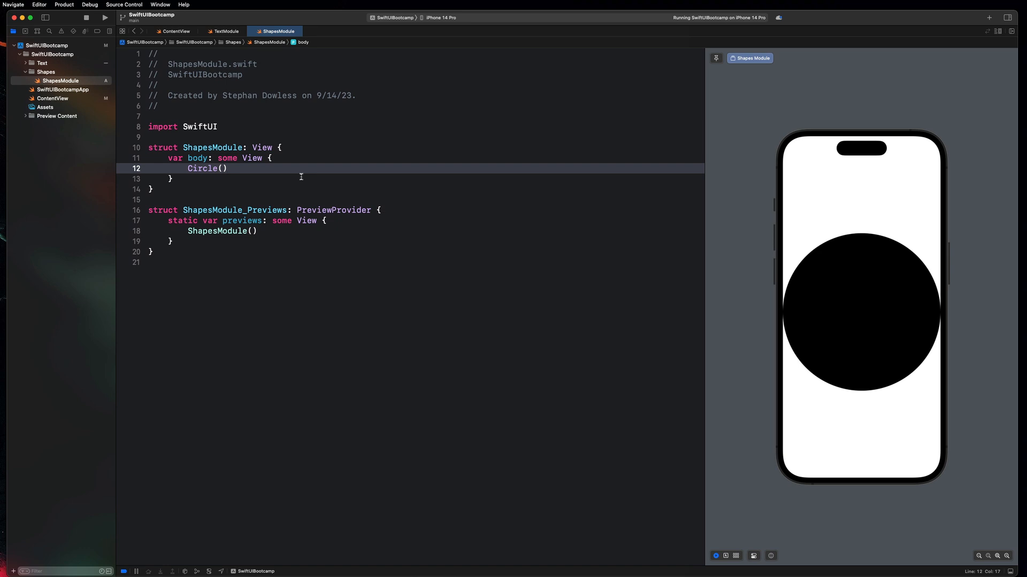
- Comment out the Circle's .fill(.purple) line and add .foregroundColor(.pink)
text(.)
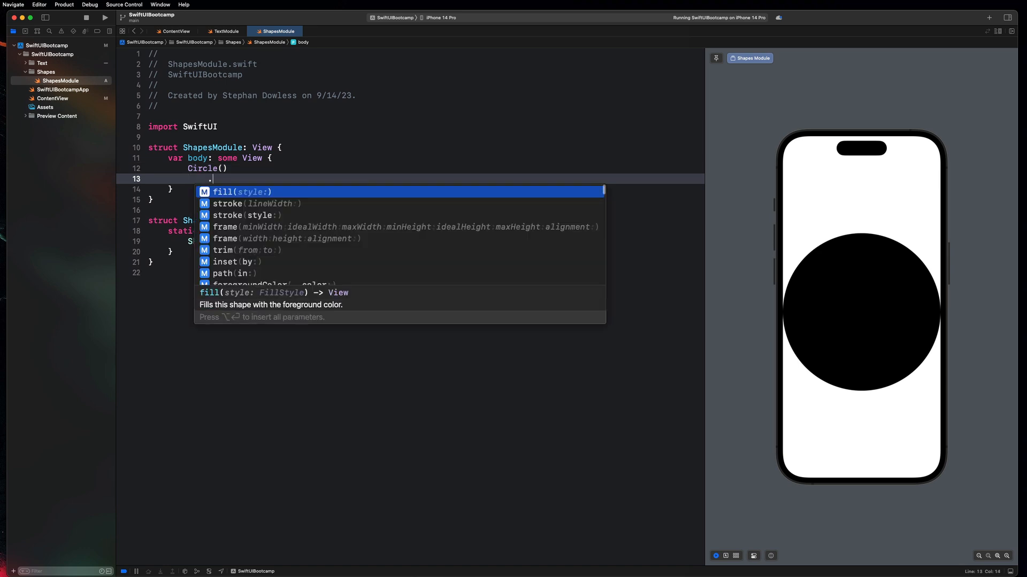
text(fill()
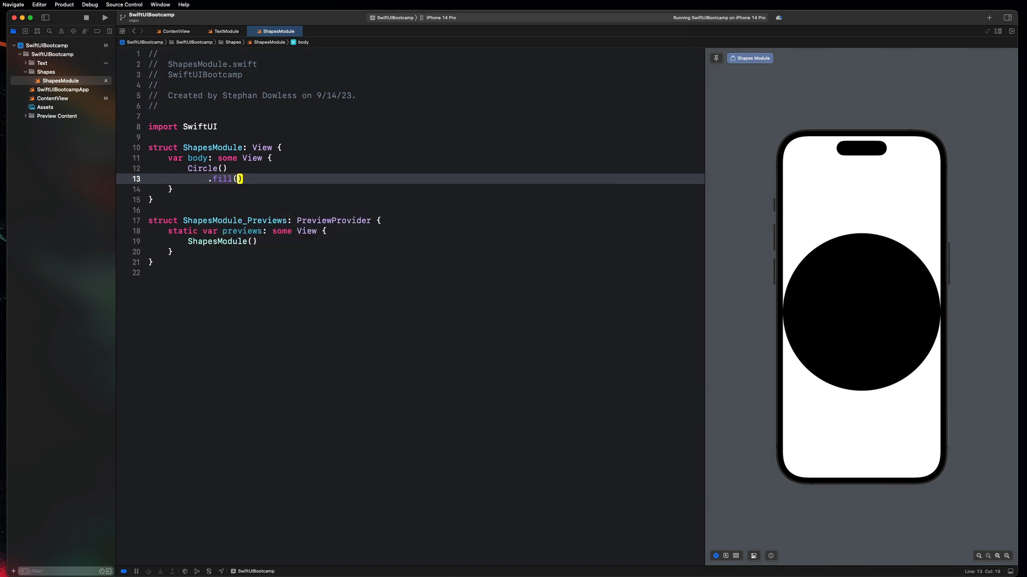
text(.purple)
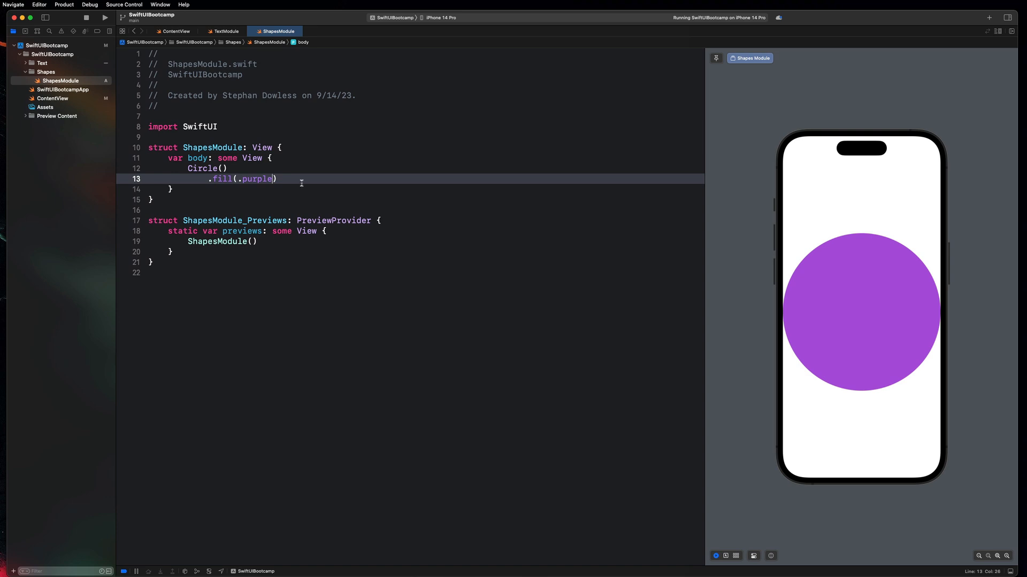
drag(210, 179, 277, 179)
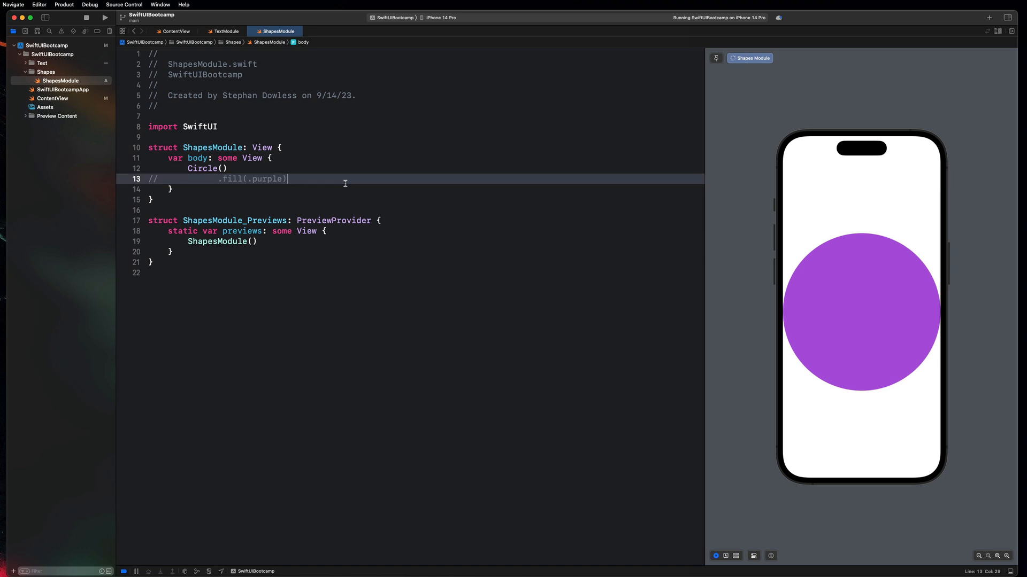
text(.foregroundColor(.pink)
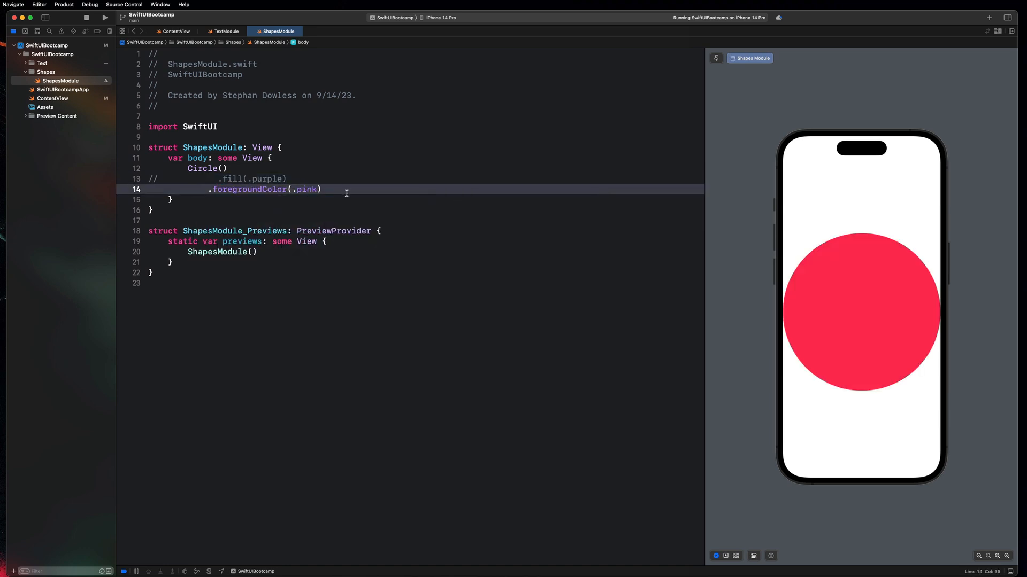
mouse_move(301, 190)
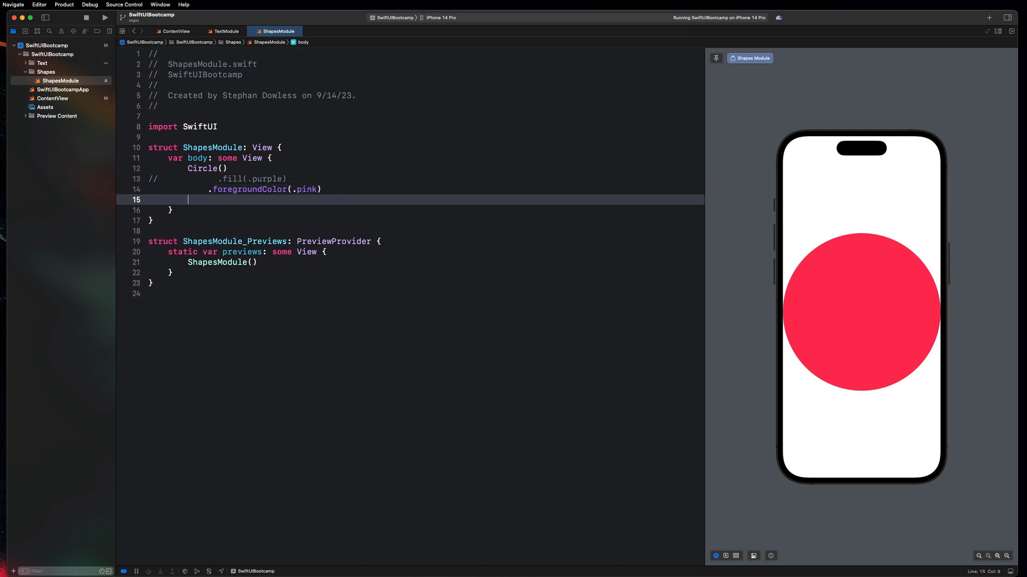
- Add .stroke(lineWidth:) to the Circle and change the width from 4 to 24
text(.stro)
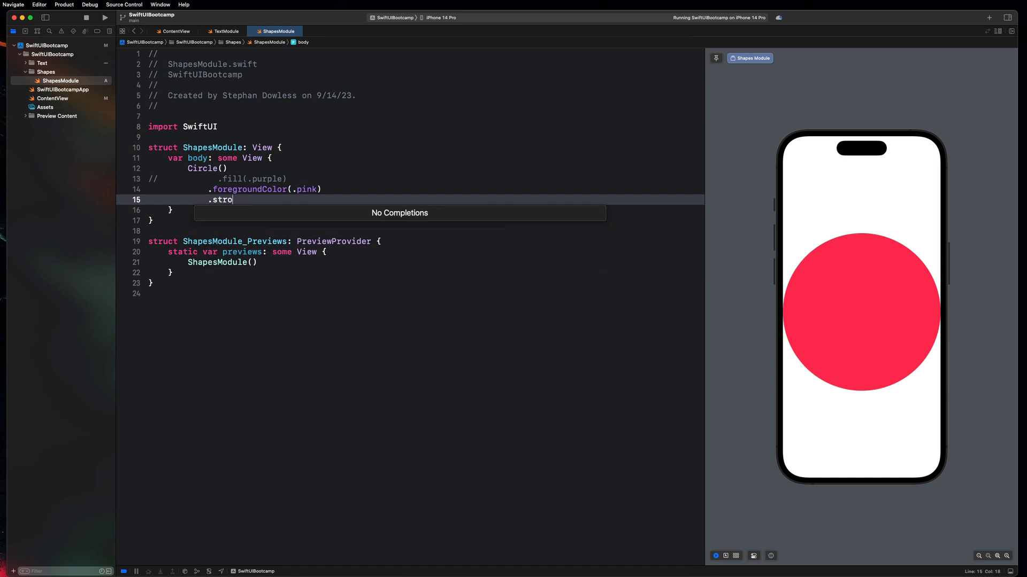
text(ke)
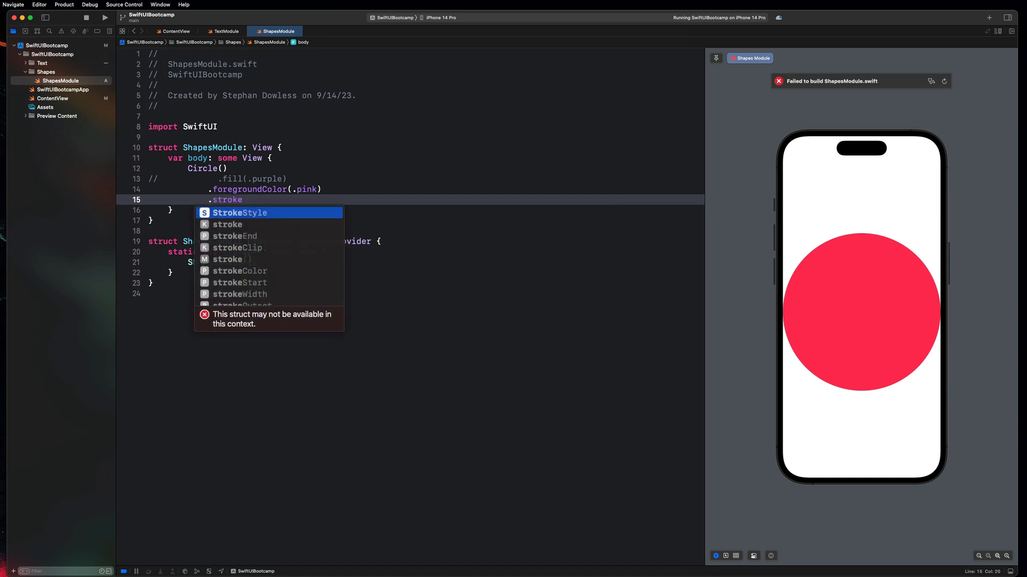
text((line)
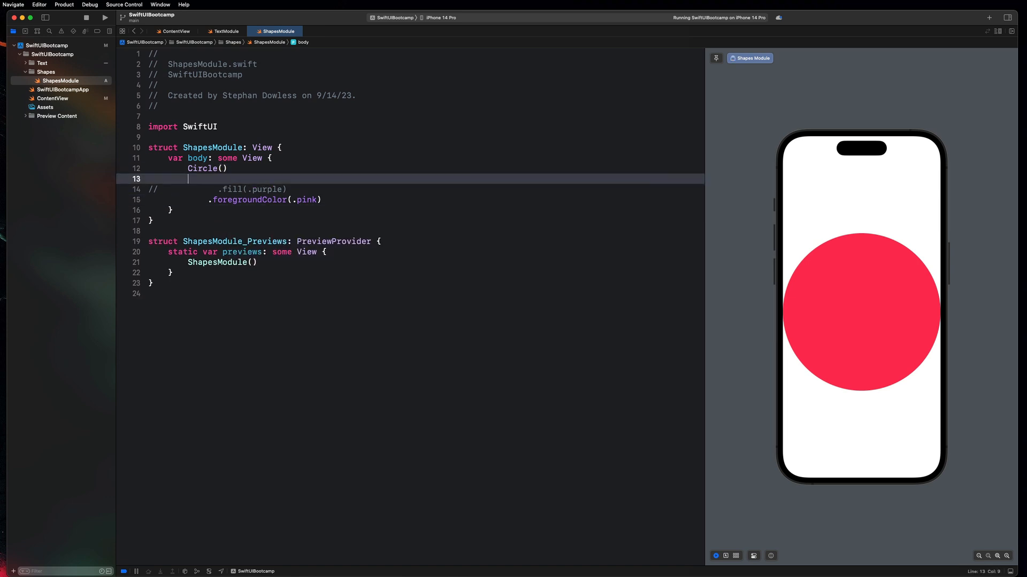
text(.strok)
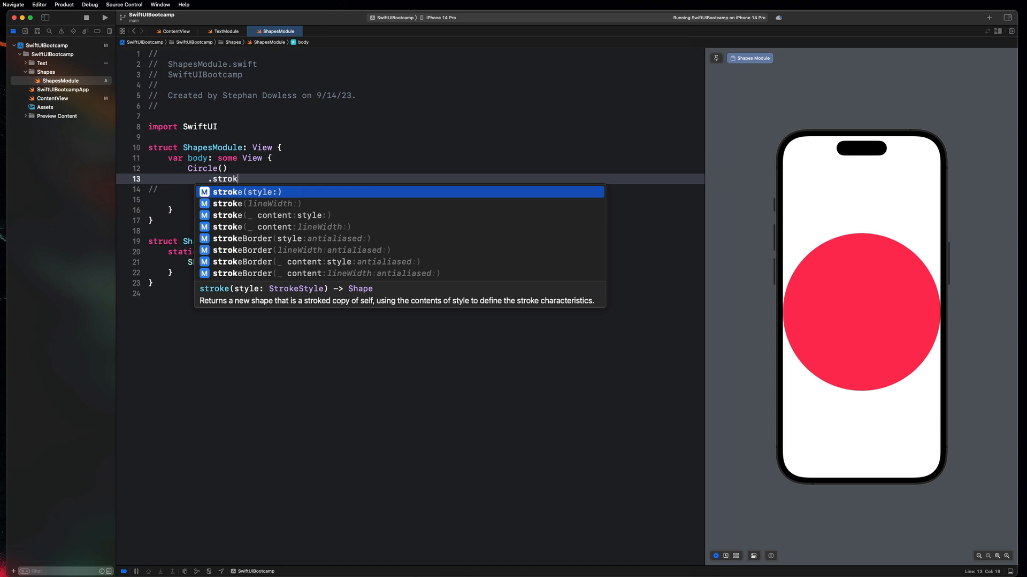
text(elineWidth: 4)
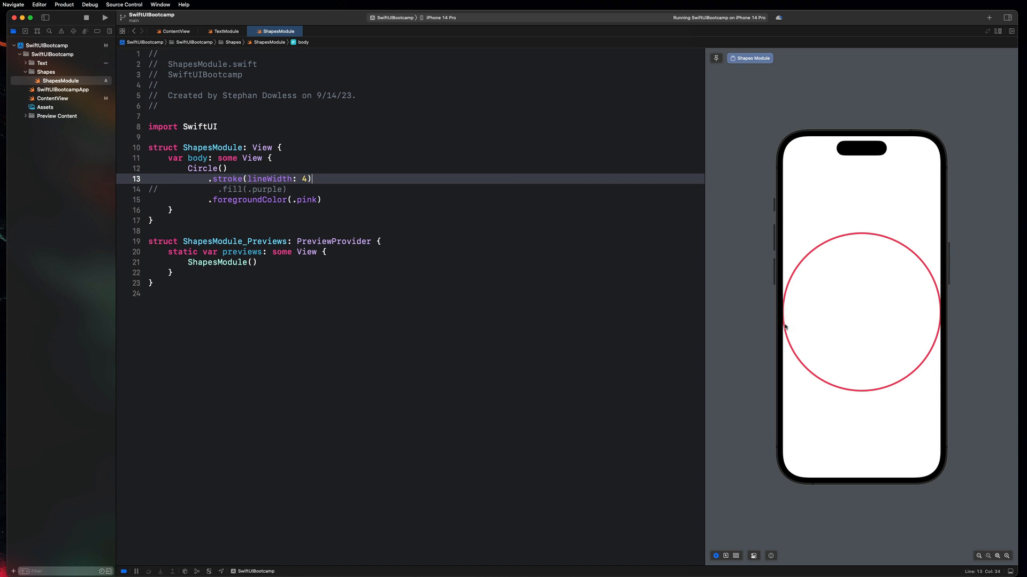
mouse_move(921, 249)
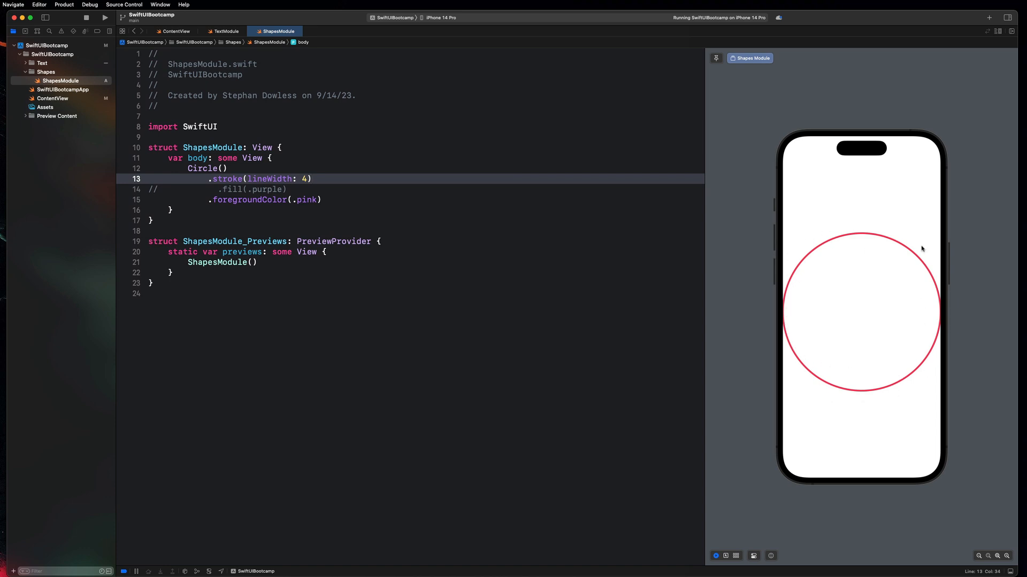
mouse_move(867, 237)
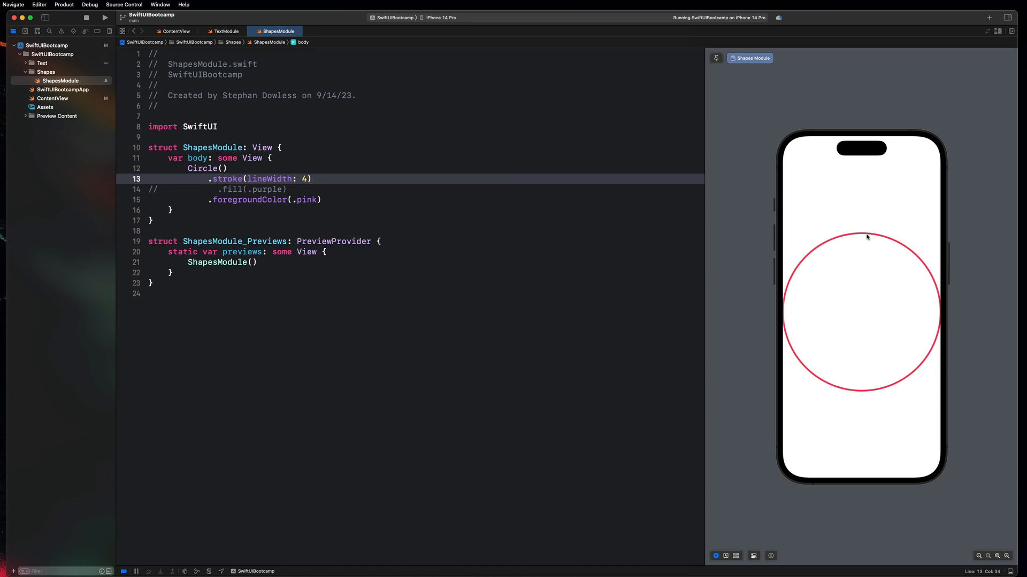
key(backspace)
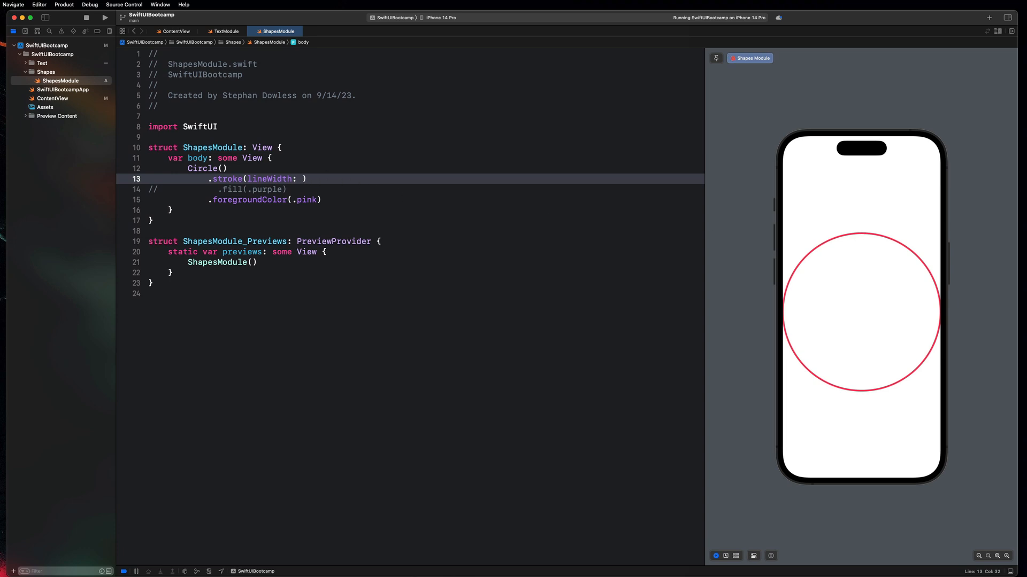
text(24)
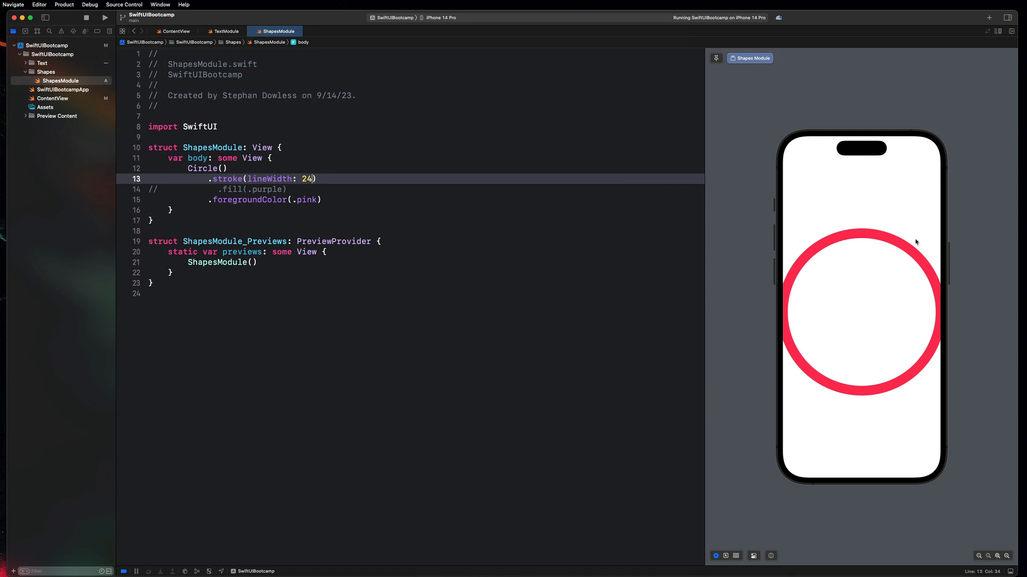
mouse_move(863, 243)
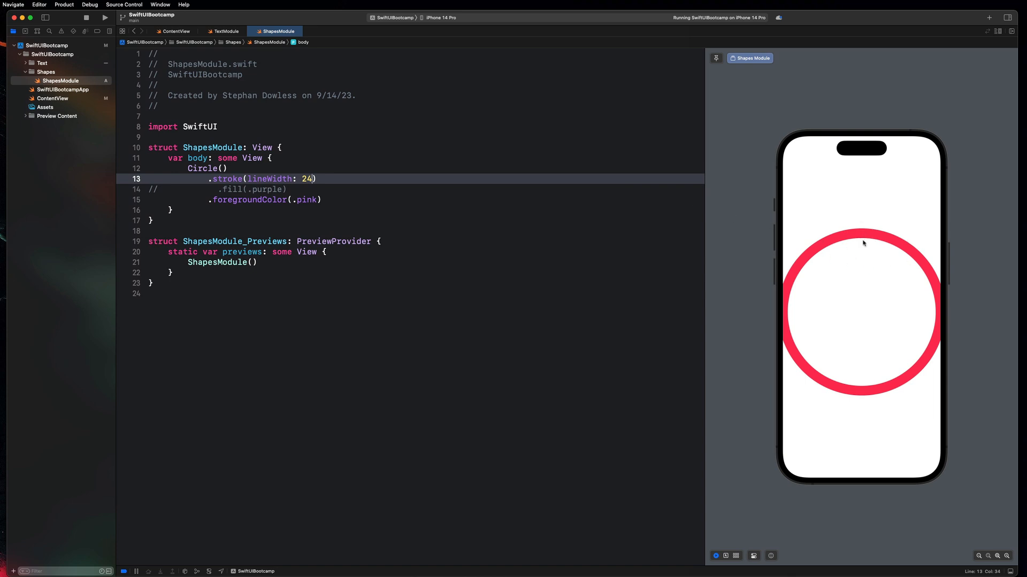
click(322, 199)
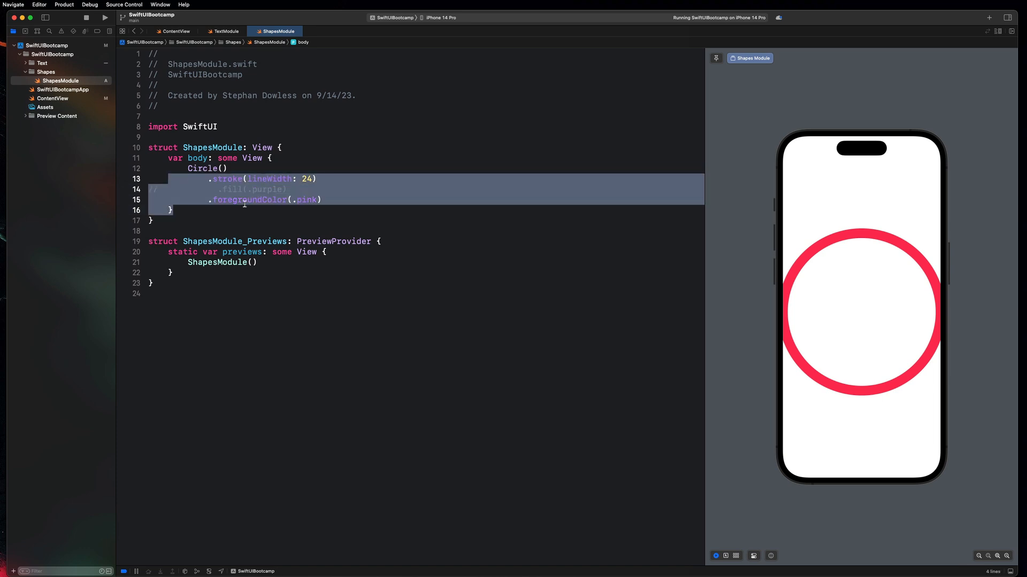
- Insert .frame(width:height:) with placeholders below .foregroundColor(.pink)
key(cmd+/)
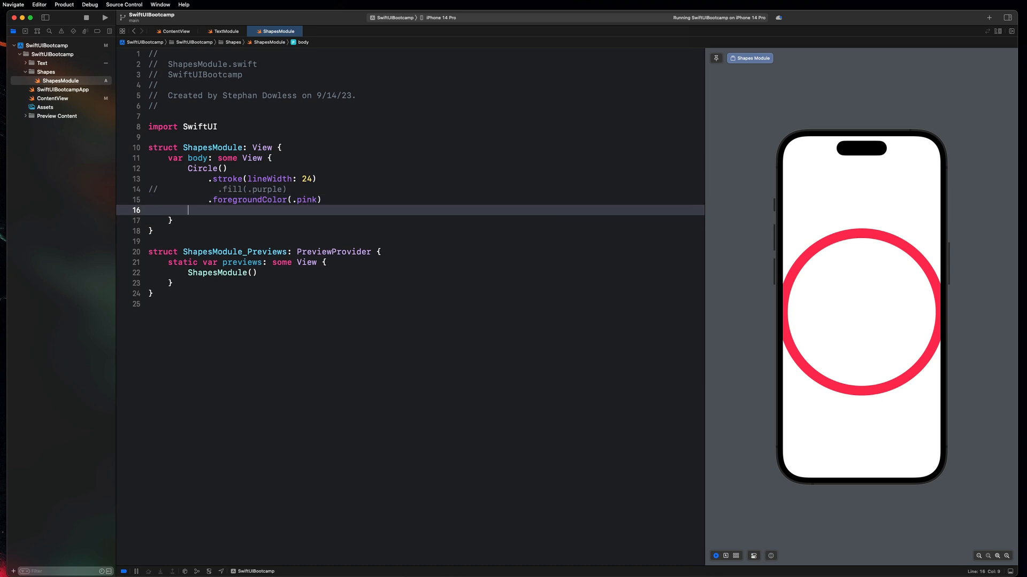
text(.frame)
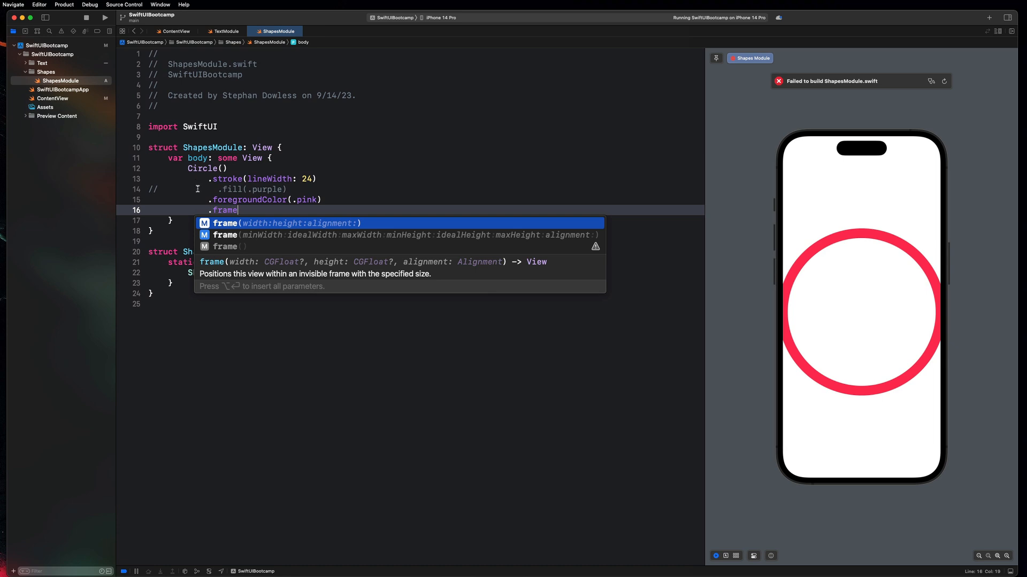
mouse_move(276, 222)
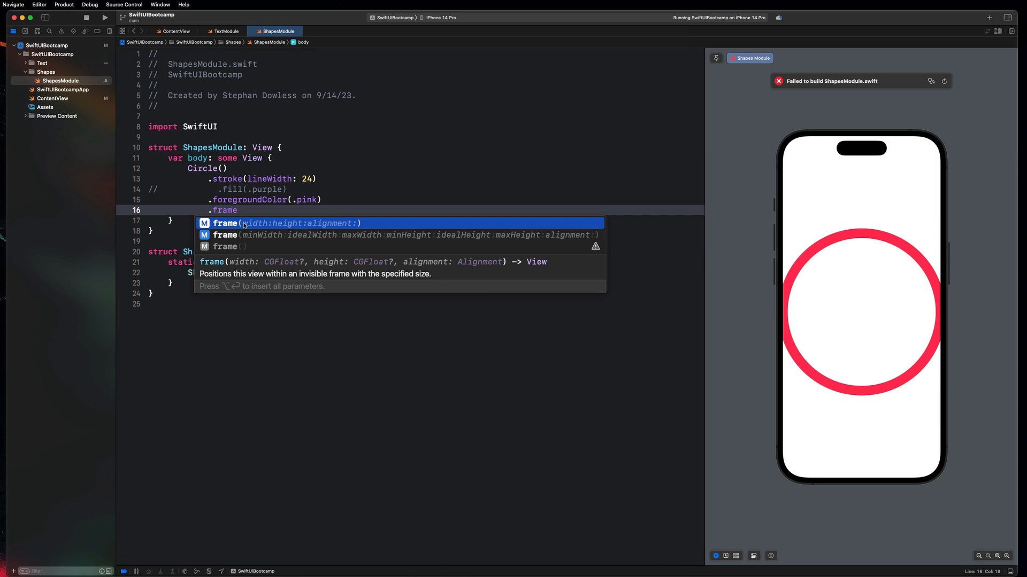
mouse_move(321, 227)
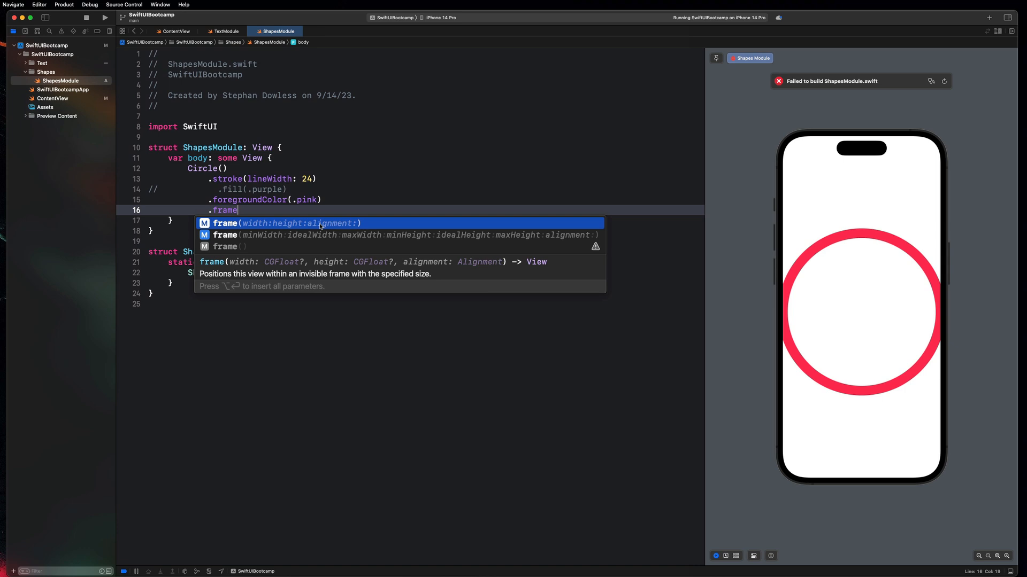
text(wid)
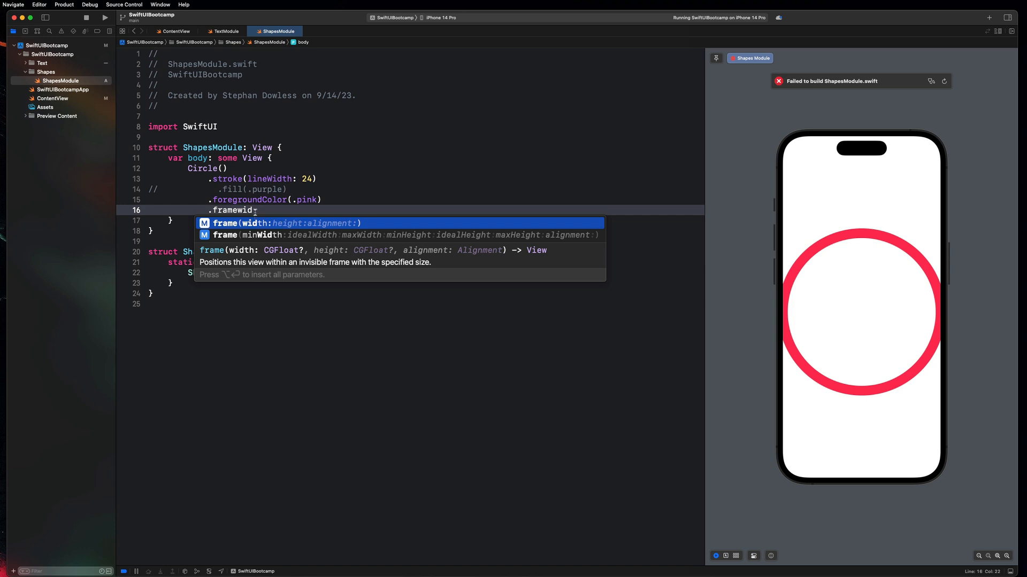
text(height: CGFloat?))
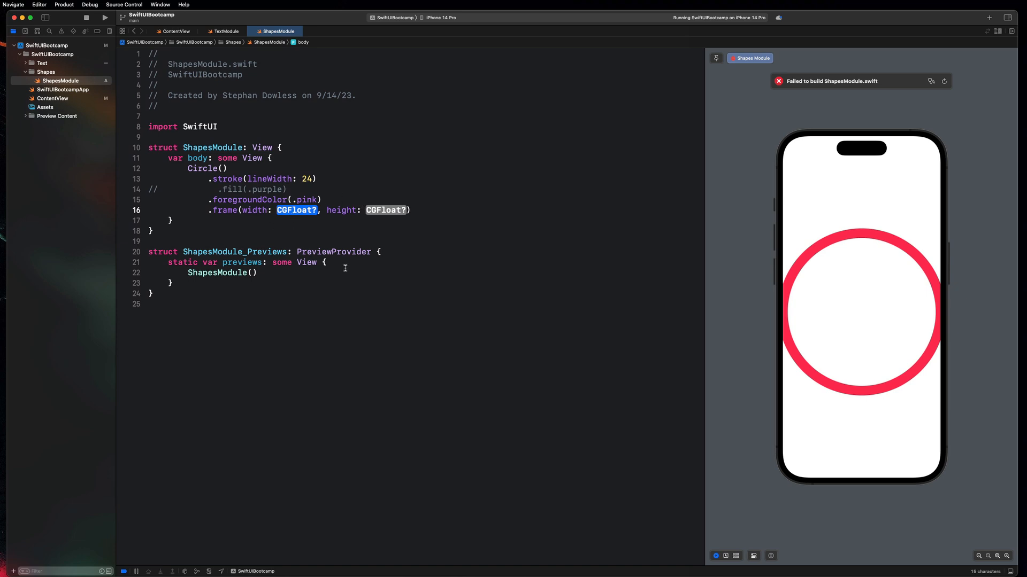
- Set the Circle frame to width 200, height 200 and comment out the stroke
text(100)
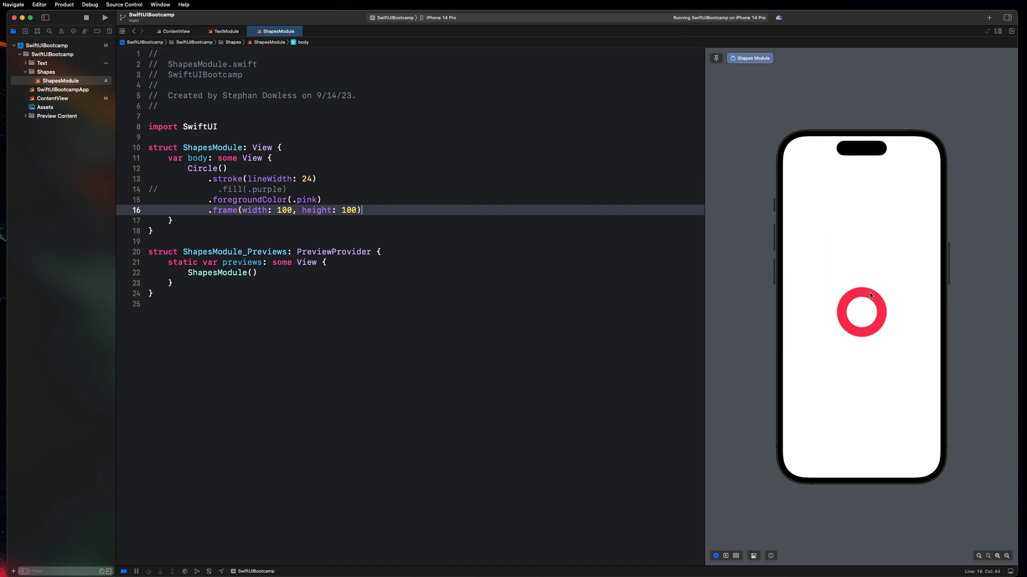
mouse_move(887, 305)
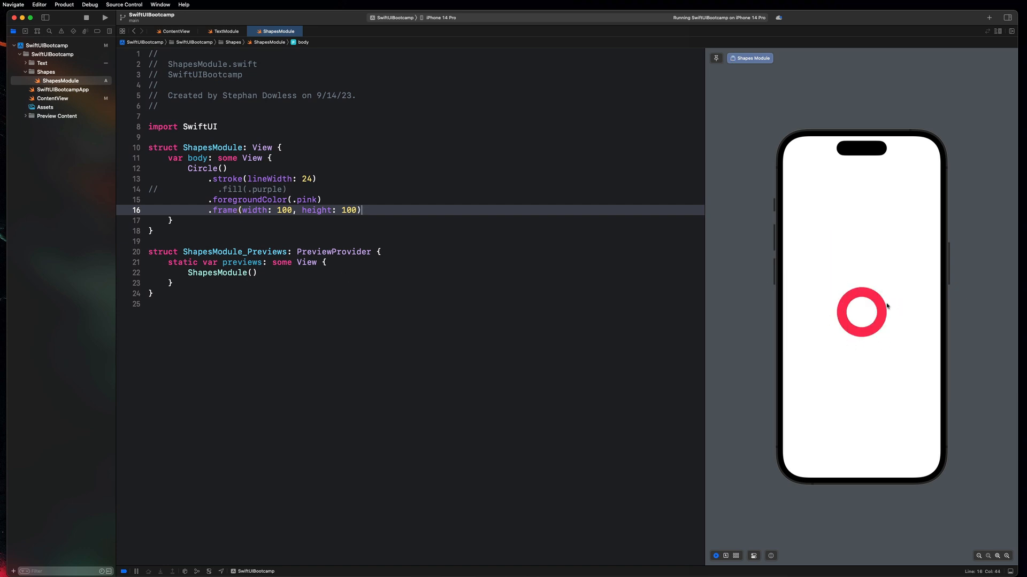
text(200)
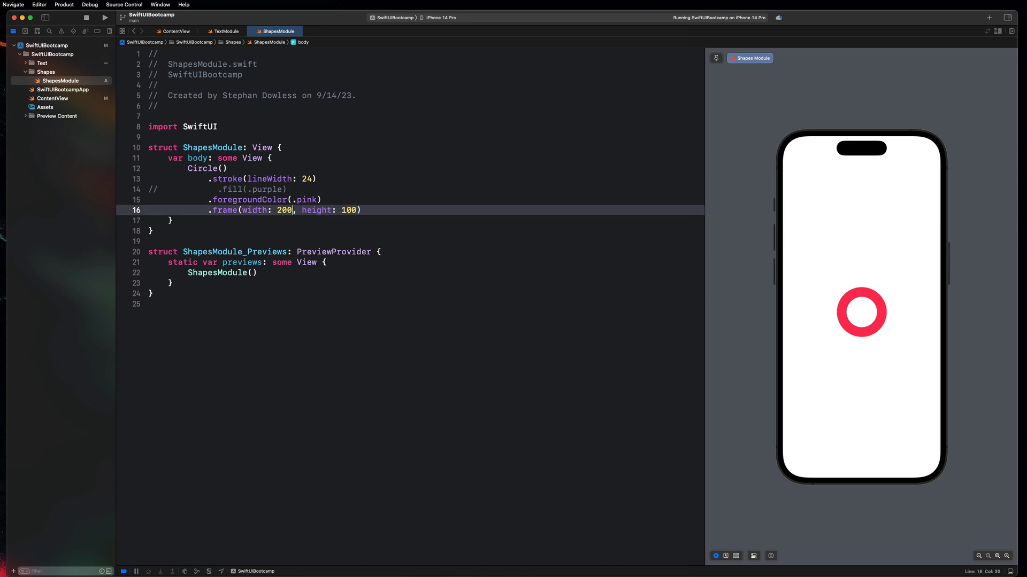
text(200)
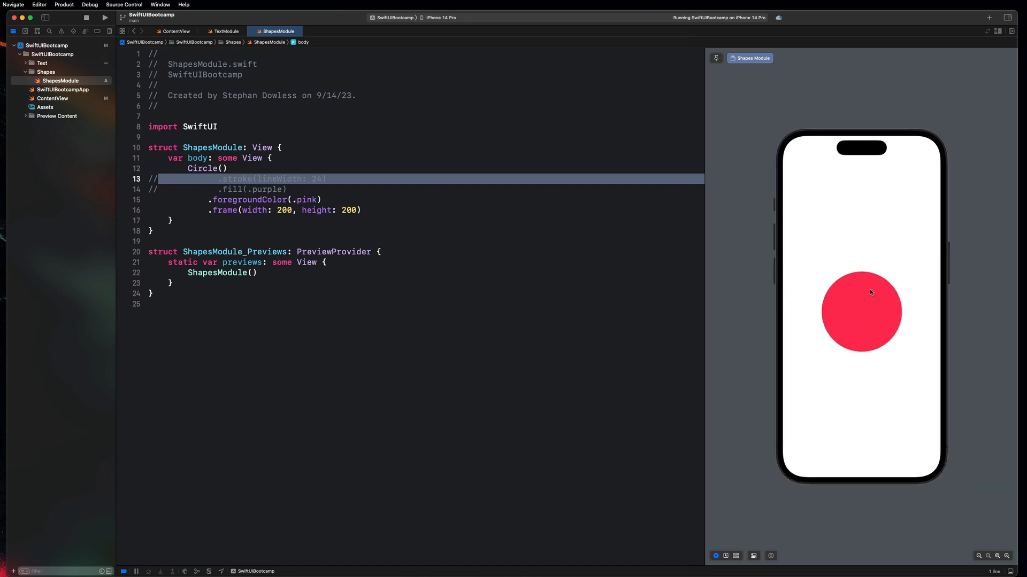
mouse_move(892, 373)
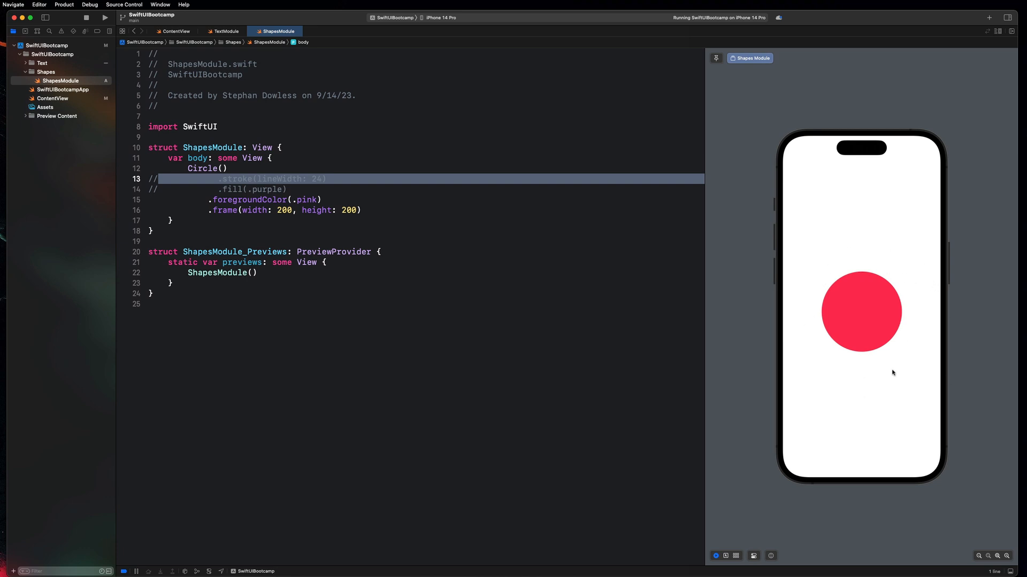
mouse_move(714, 365)
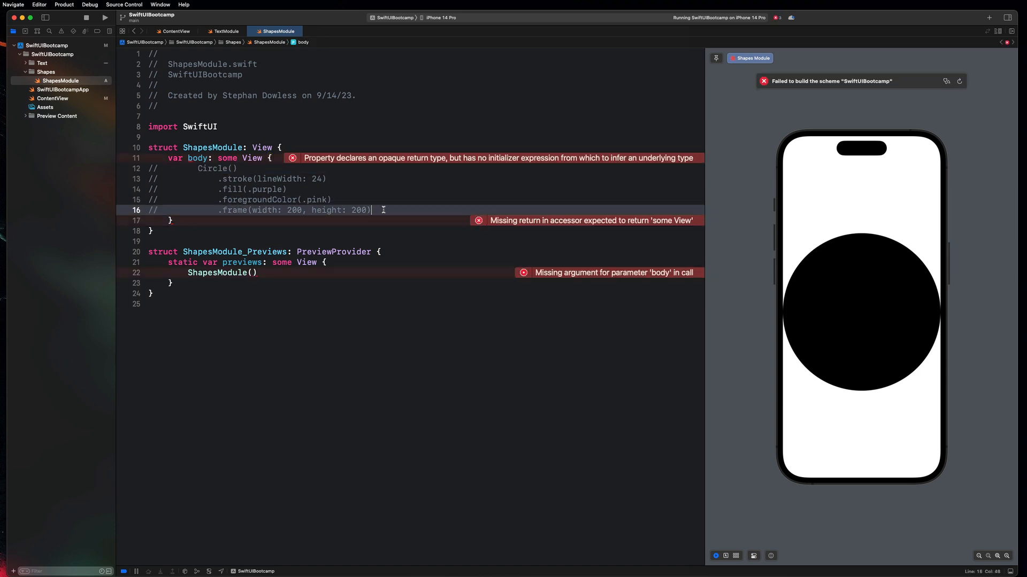
- Type Rectangle() below the commented-out Circle code
text(Rectangle()
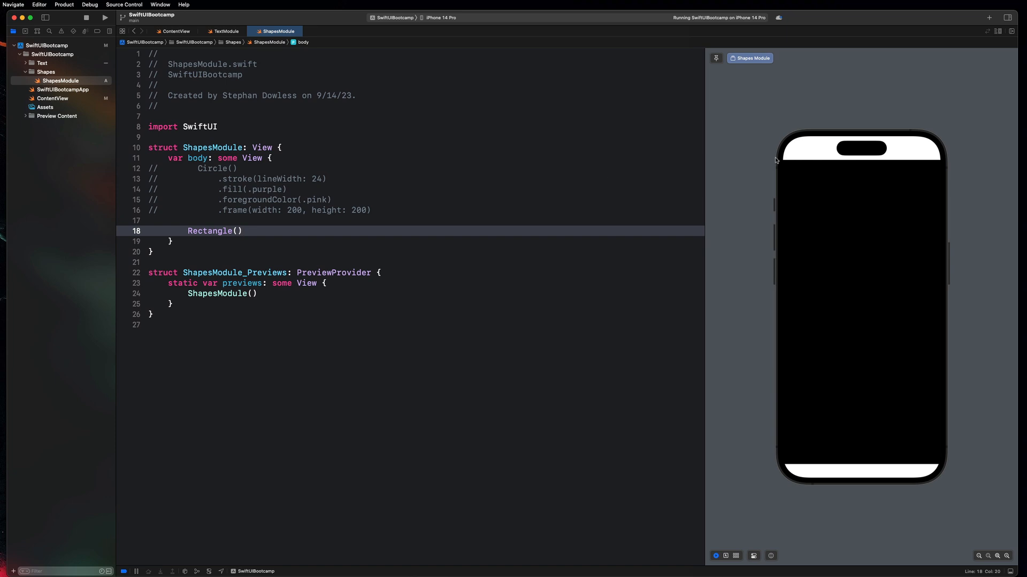
mouse_move(285, 244)
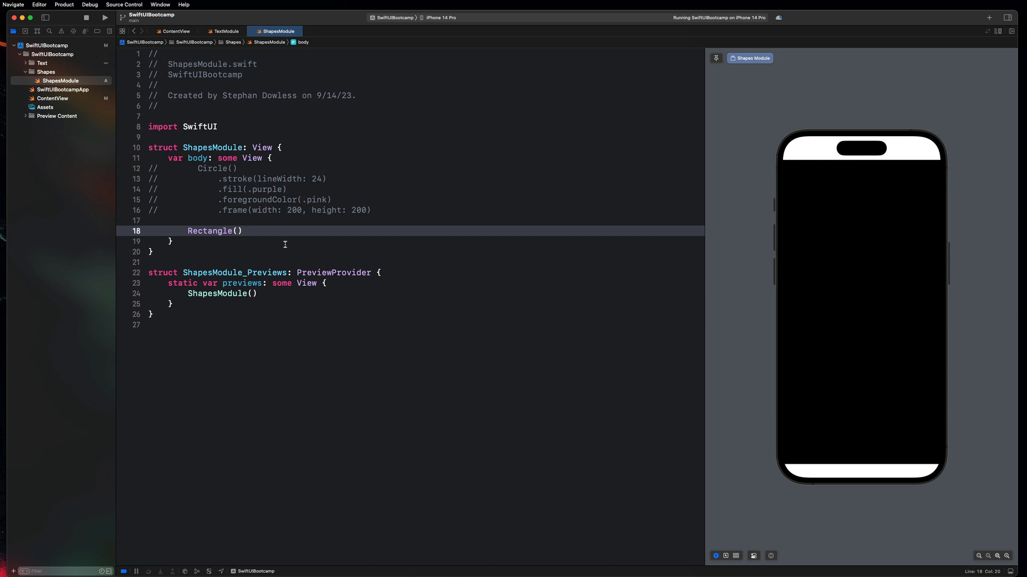
- Give the Rectangle a blue fill with .fill(.blue)
key(return)
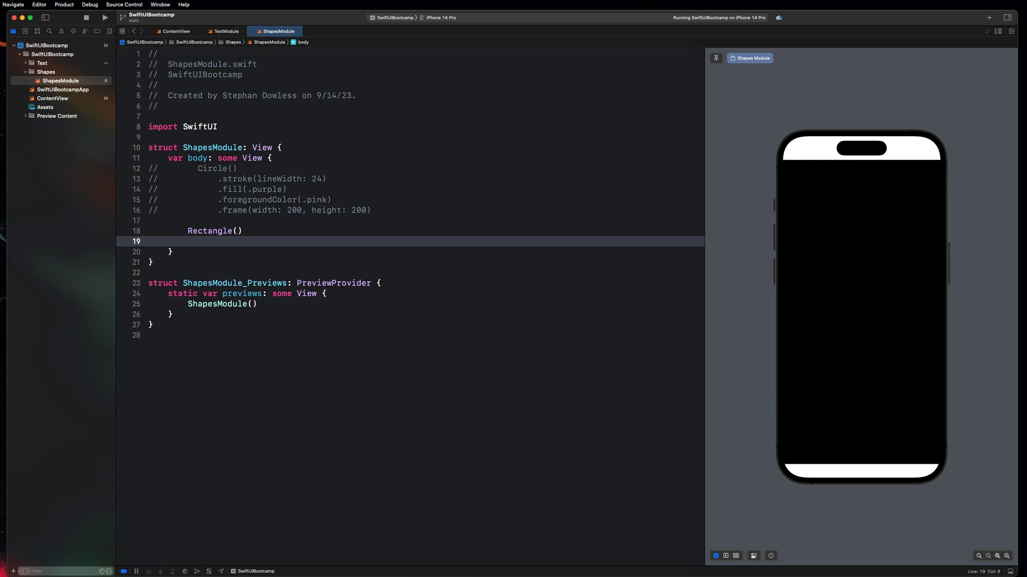
text(.fill())
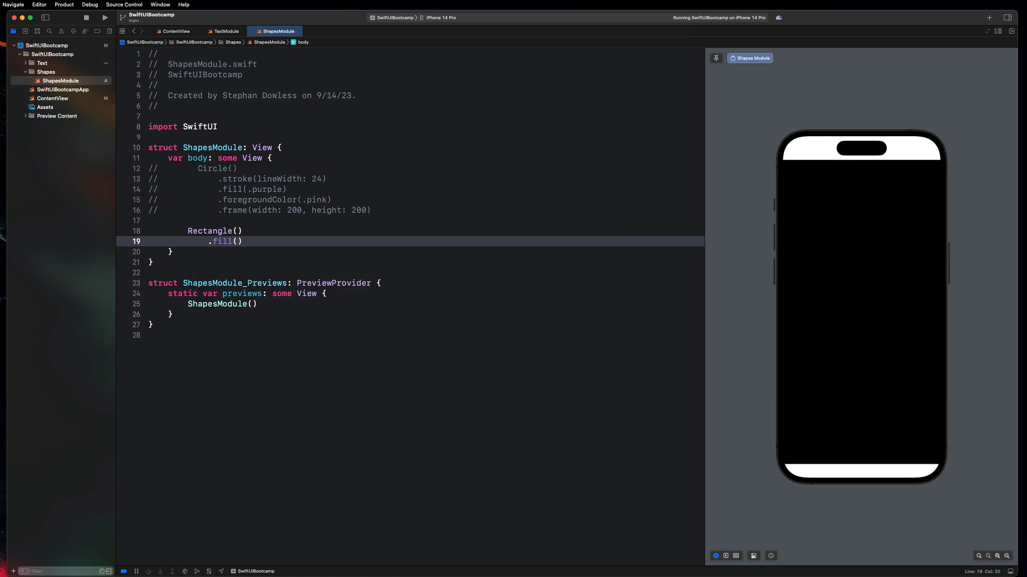
text(.blue)
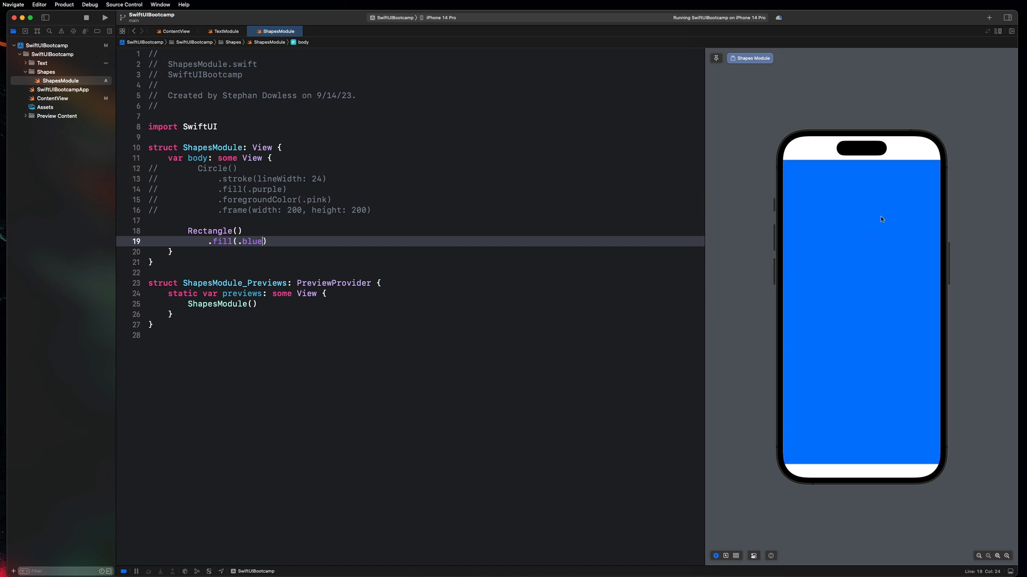
mouse_move(834, 455)
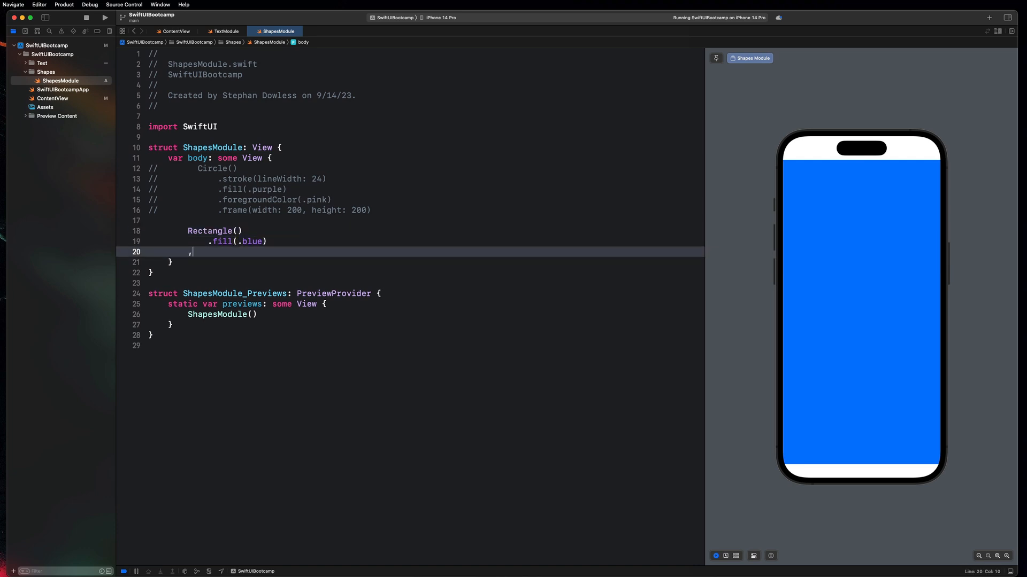
- Frame the Rectangle at width 200 and height 100
text(.frame()
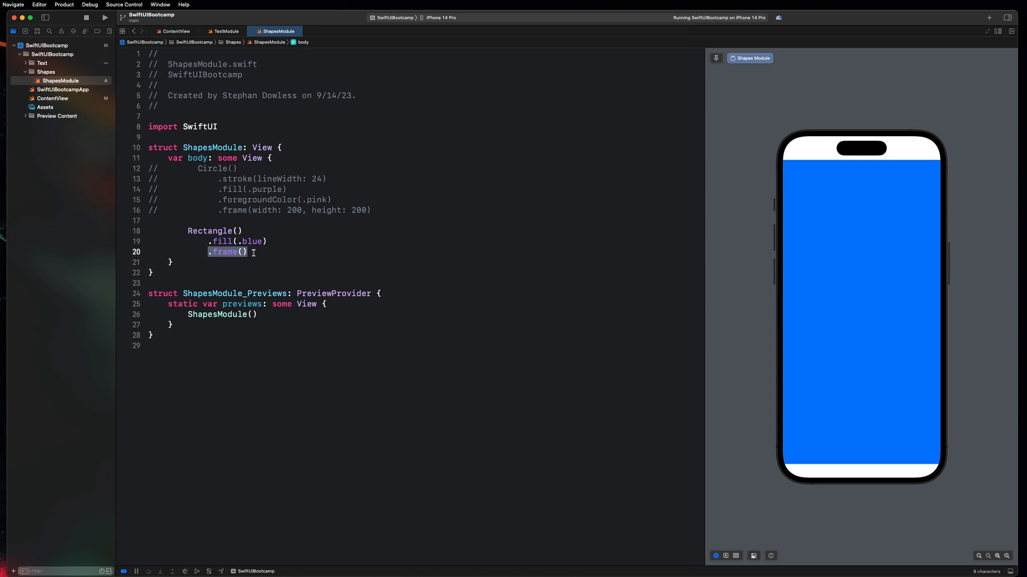
text(width:)
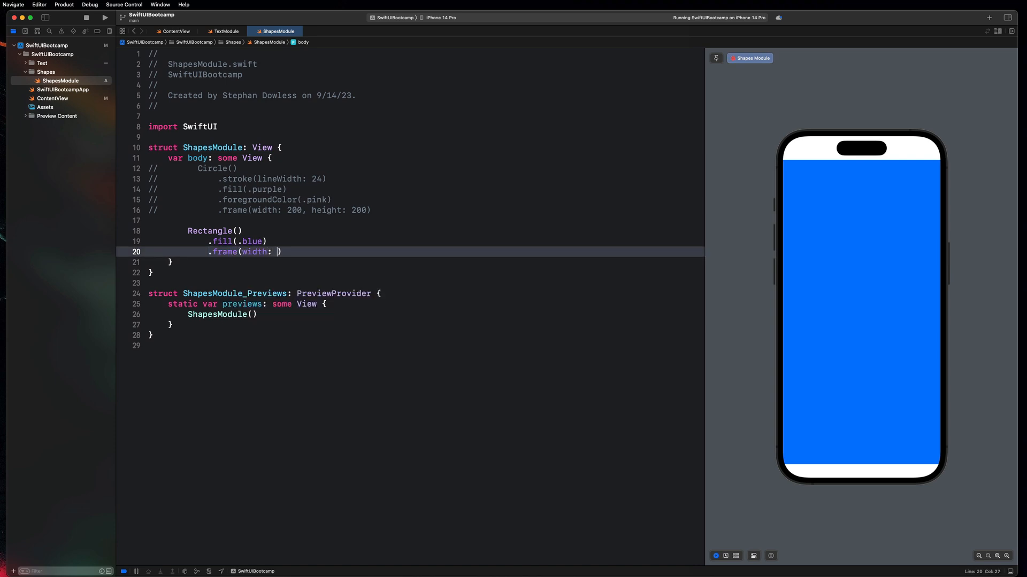
text(200, height: 100)
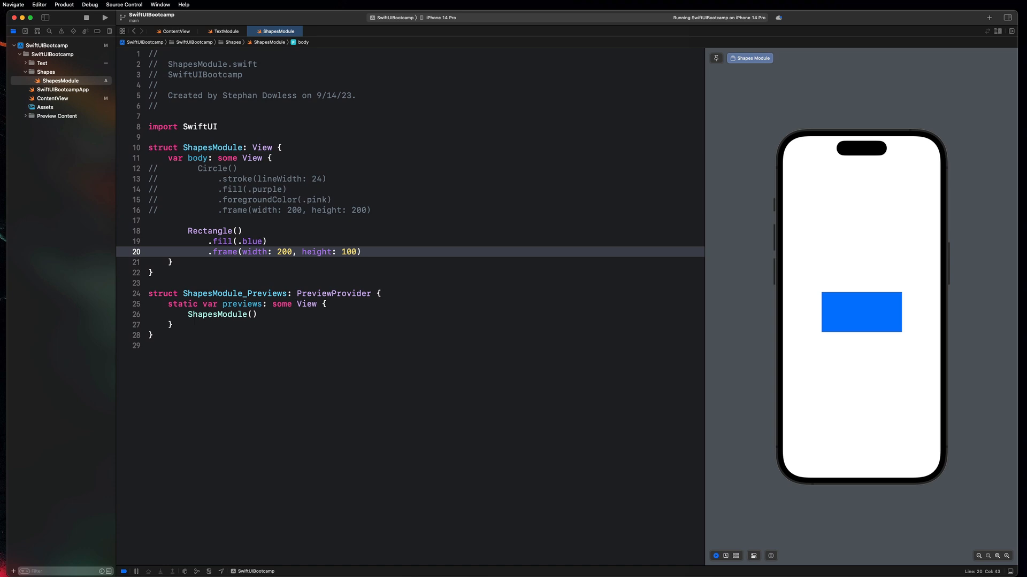
mouse_move(399, 274)
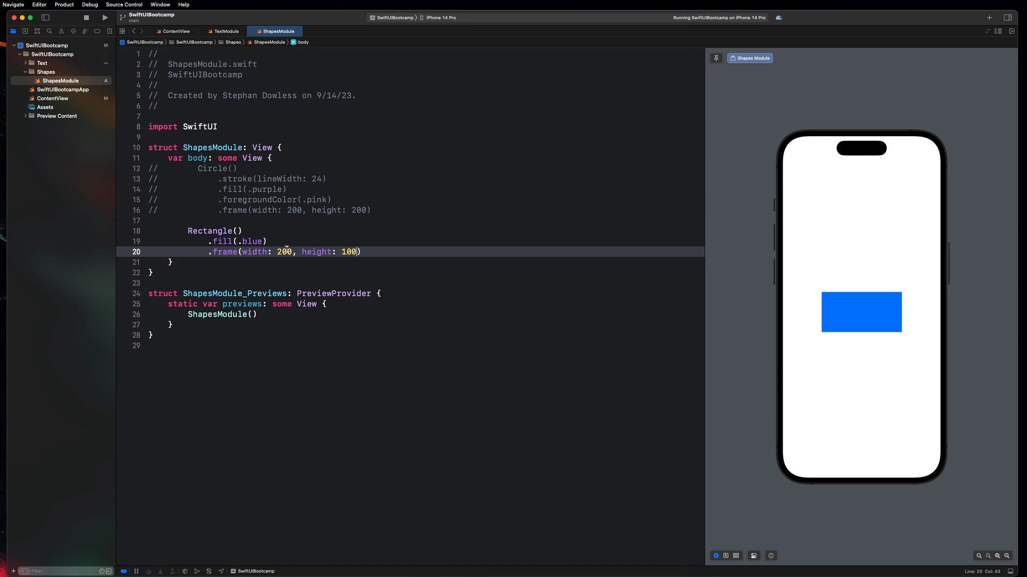
- Add a .cornerRadius(10) modifier after the Rectangle's frame line
click(429, 248)
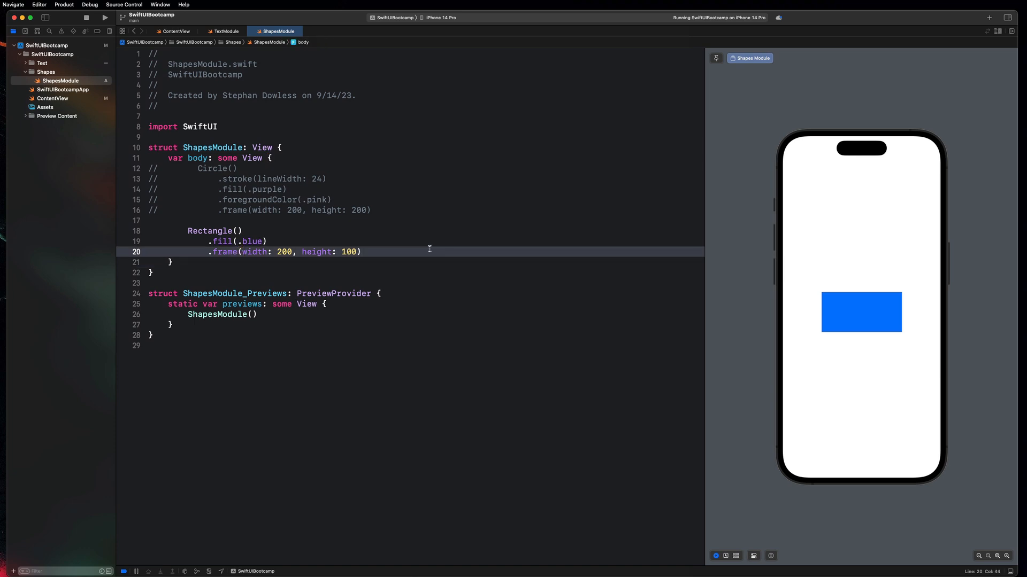
text(.co)
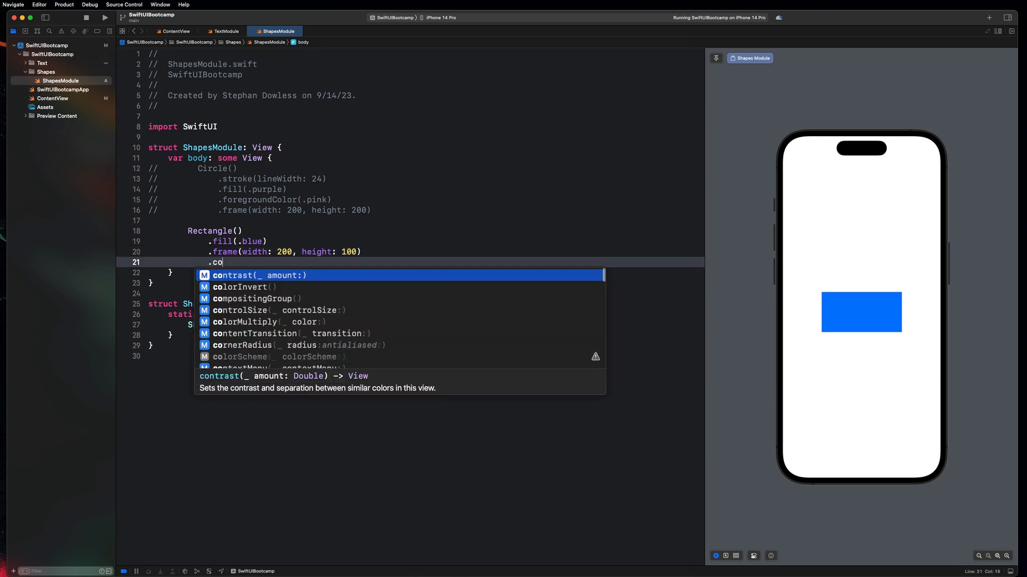
click(243, 345)
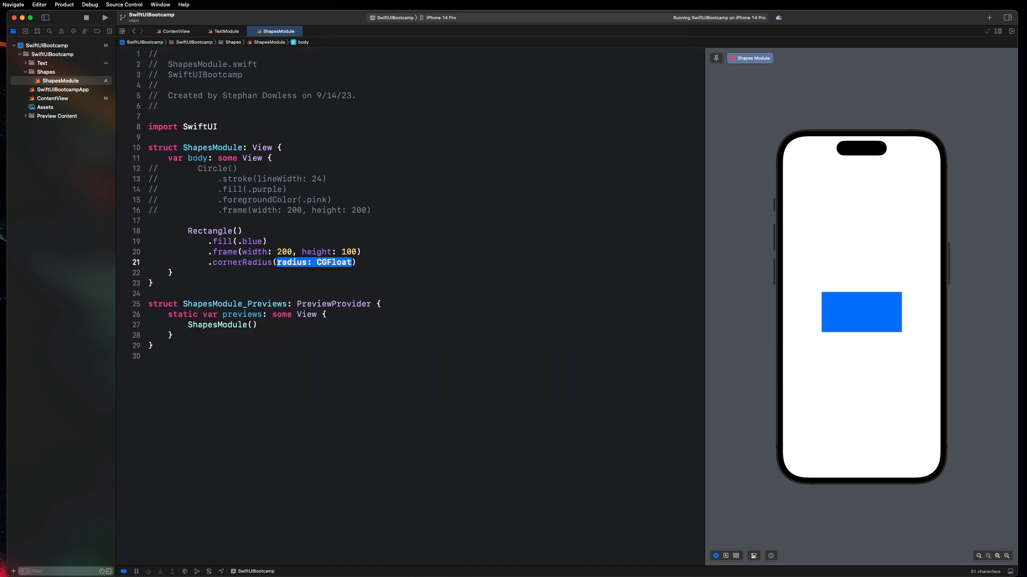
text(10)
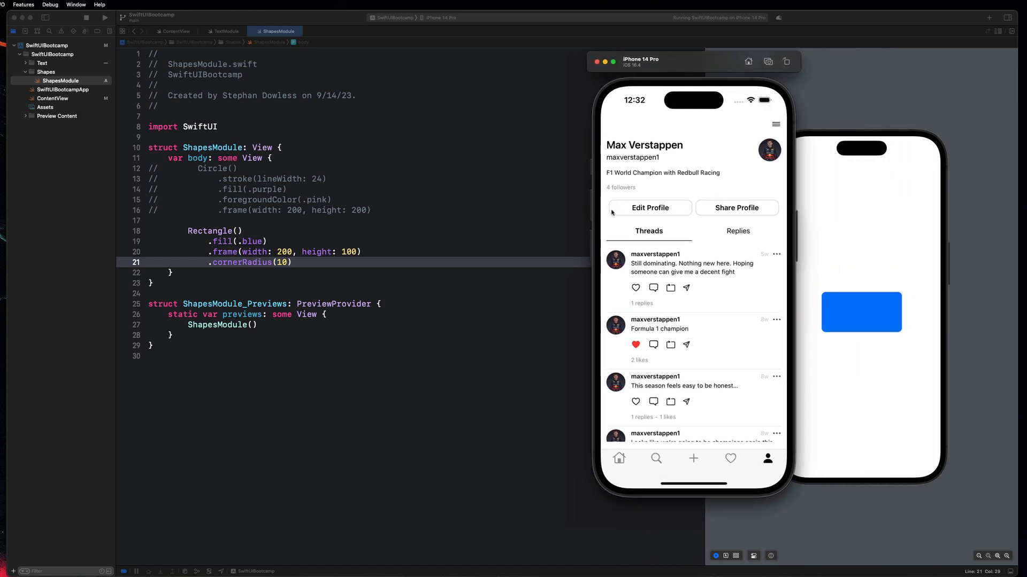
mouse_move(756, 446)
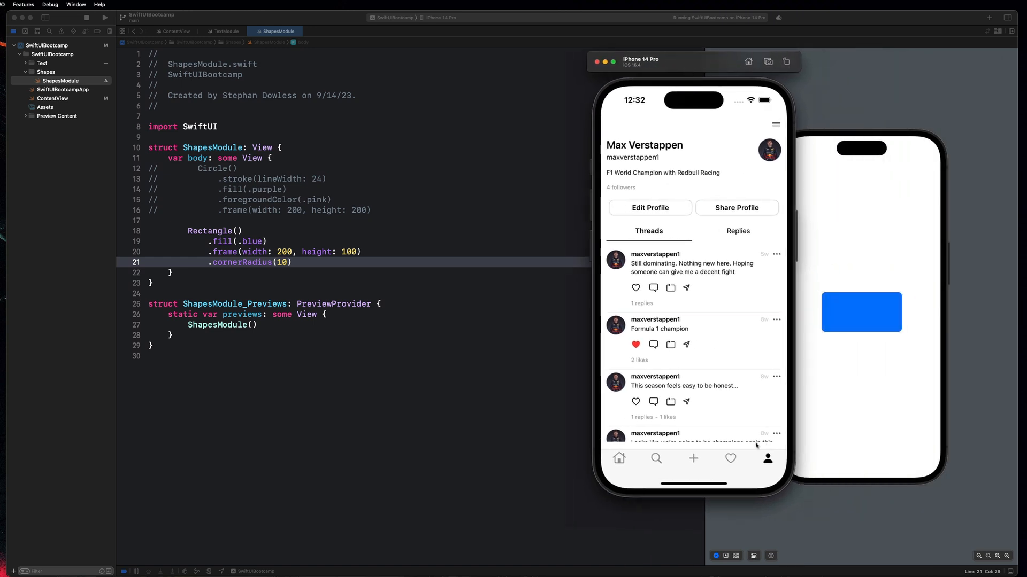
- Tap the heart tab in the Simulator app to show the Activity notifications
click(730, 459)
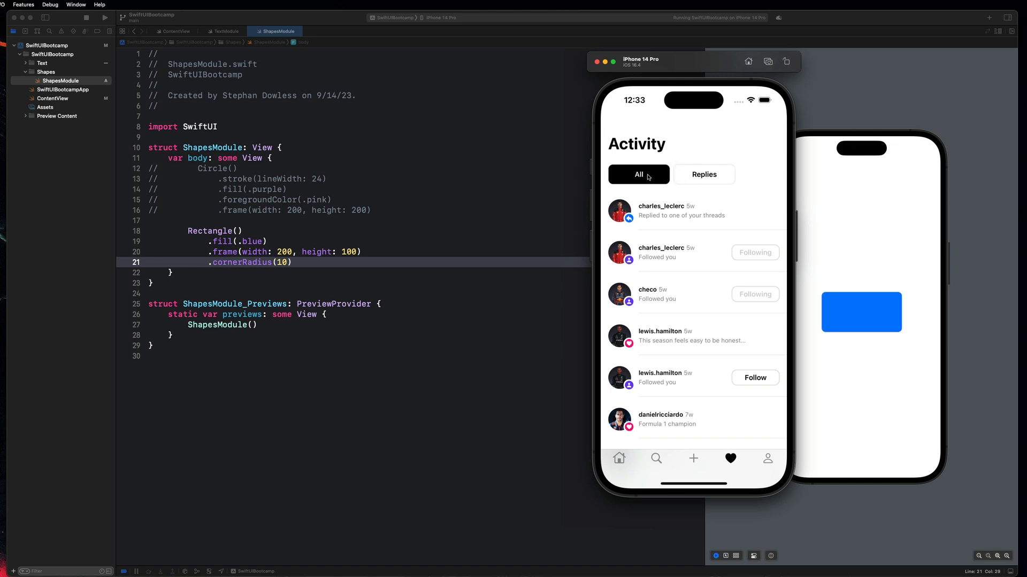
mouse_move(672, 164)
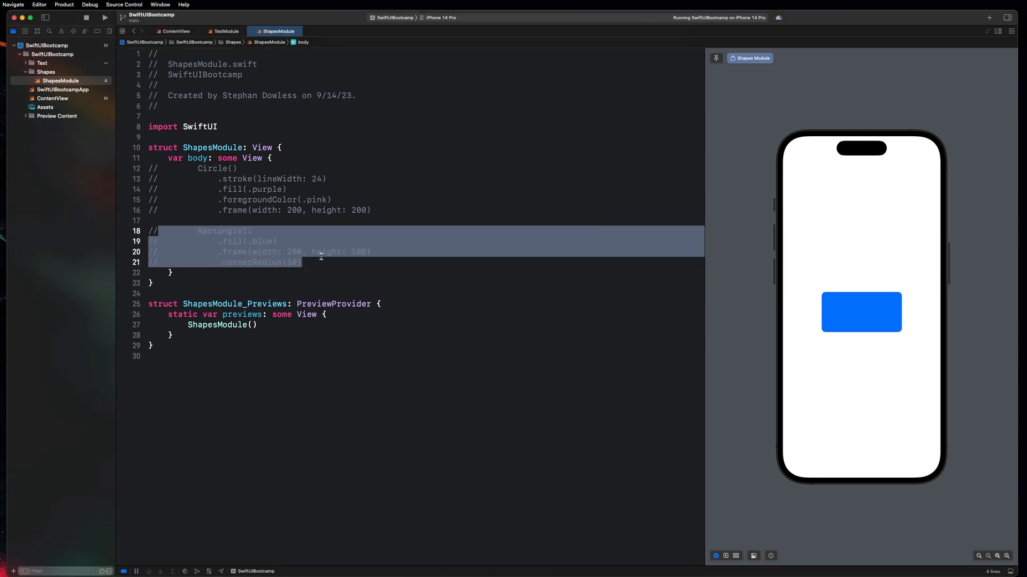
- Replace the commented-out Rectangle with Capsule() filled with .cyan
text(Capsule()
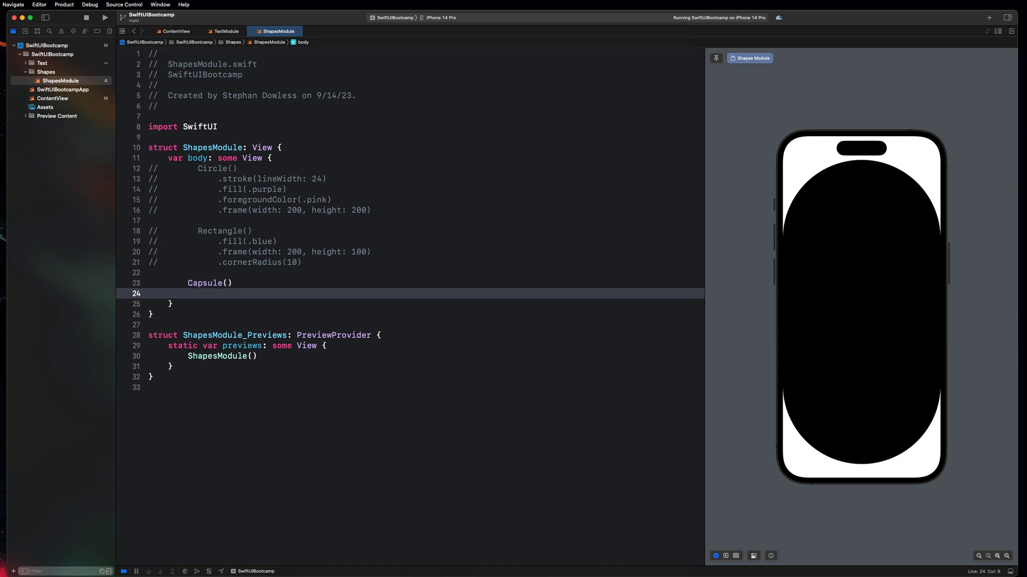
text(.fill(.cyan)
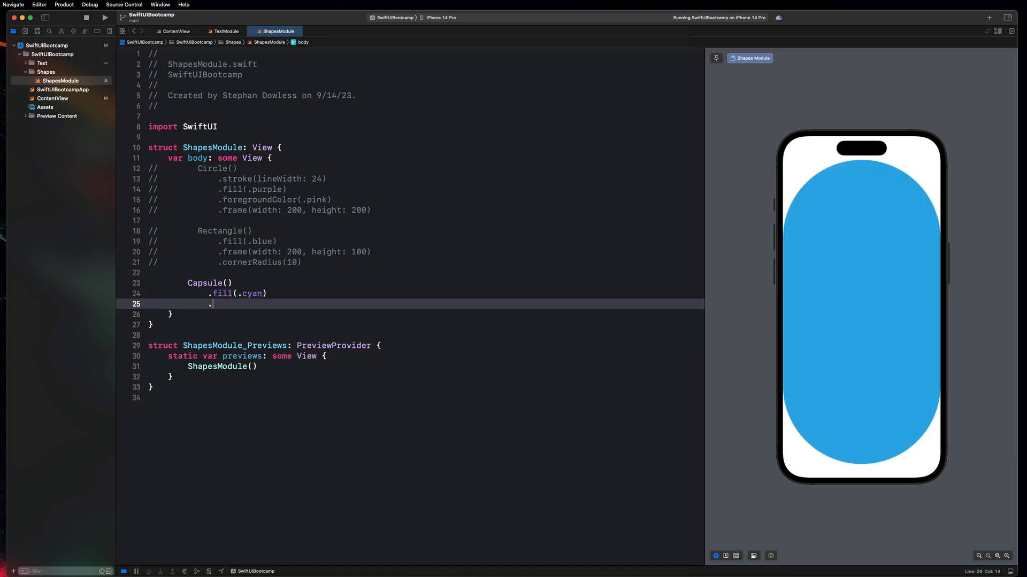
- Add .frame(width: 200, height: 64) below the Capsule's fill modifier
text(fra)
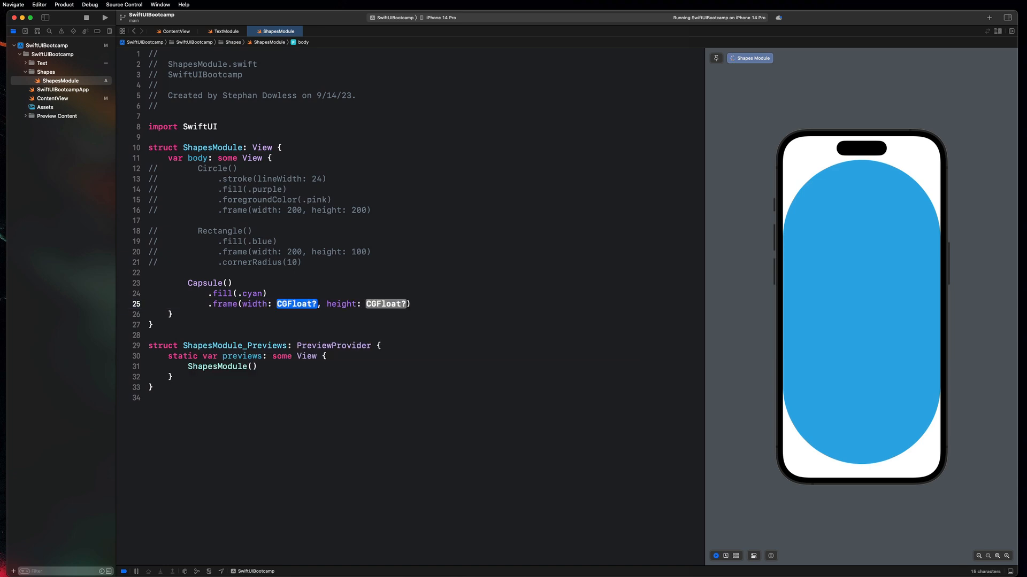
text(200)
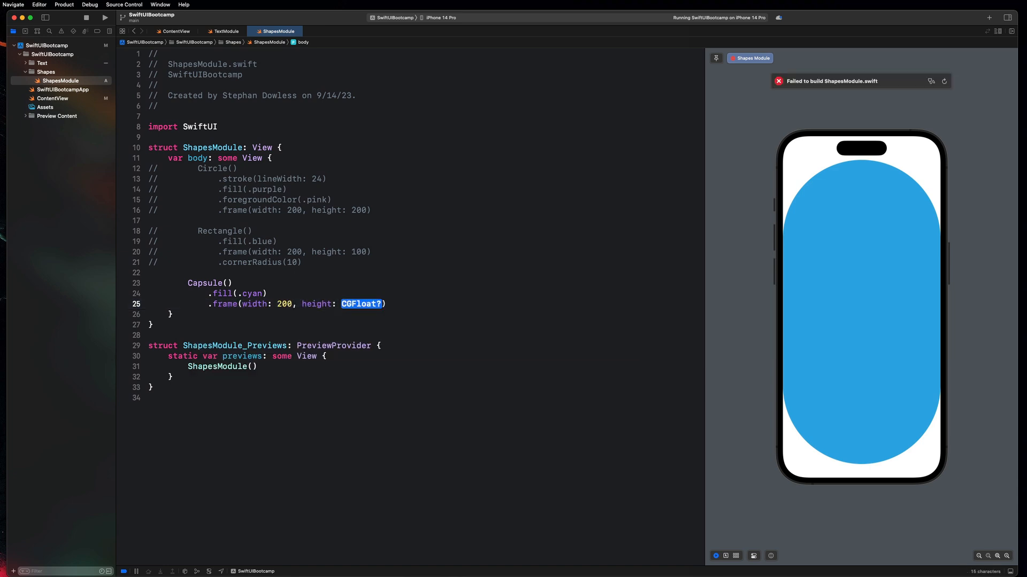
text(64)
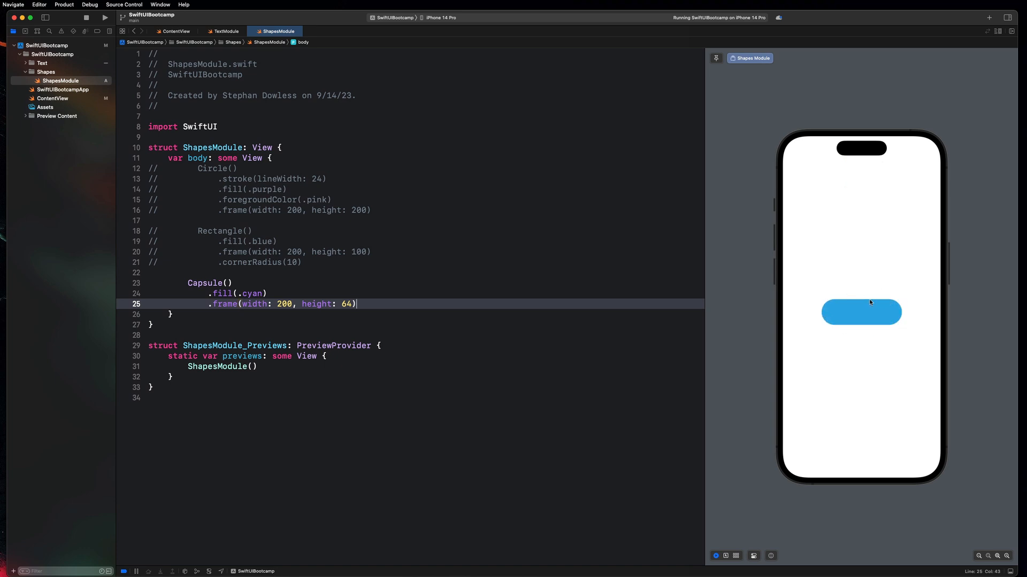
mouse_move(822, 303)
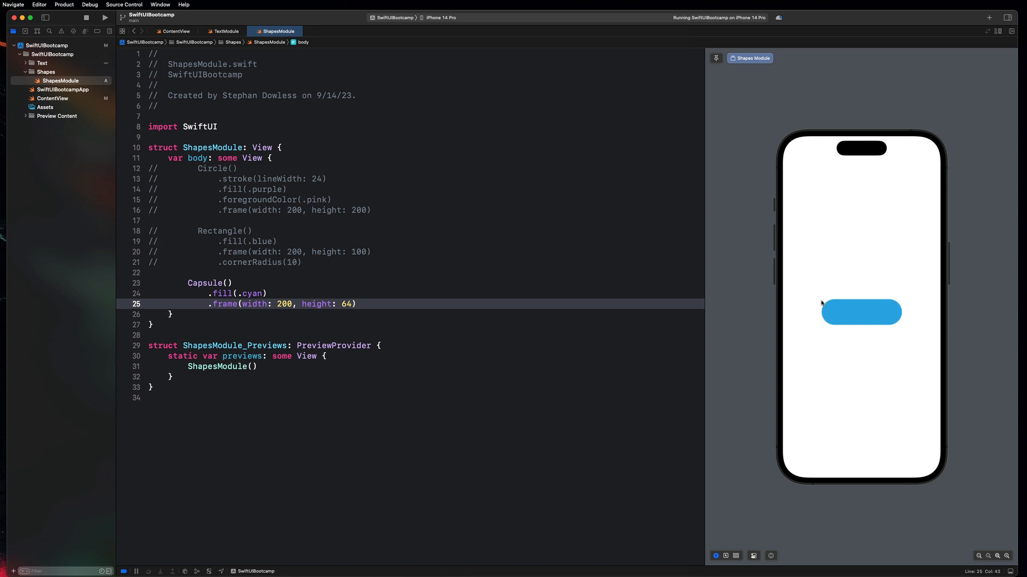
mouse_move(851, 304)
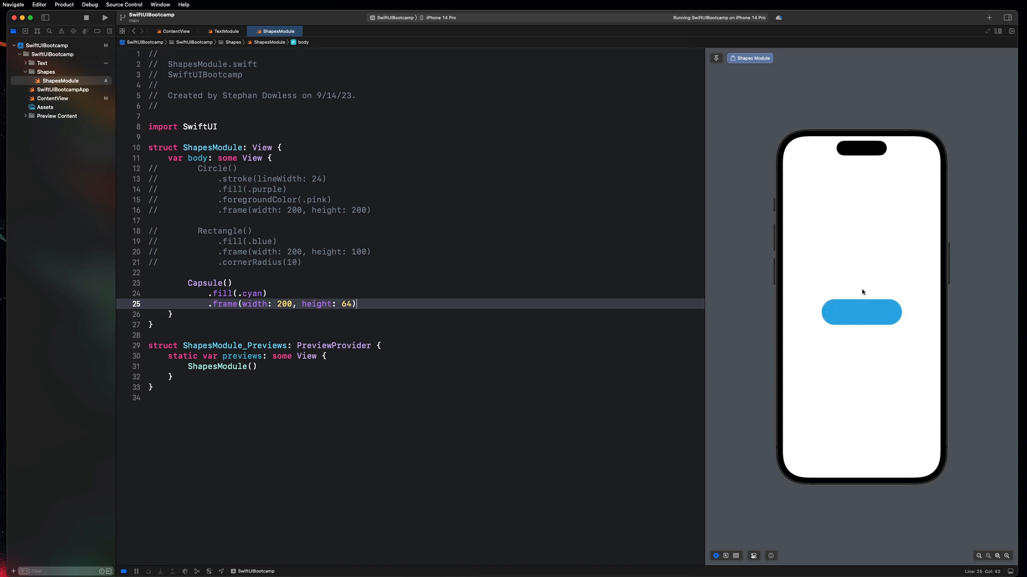
mouse_move(869, 345)
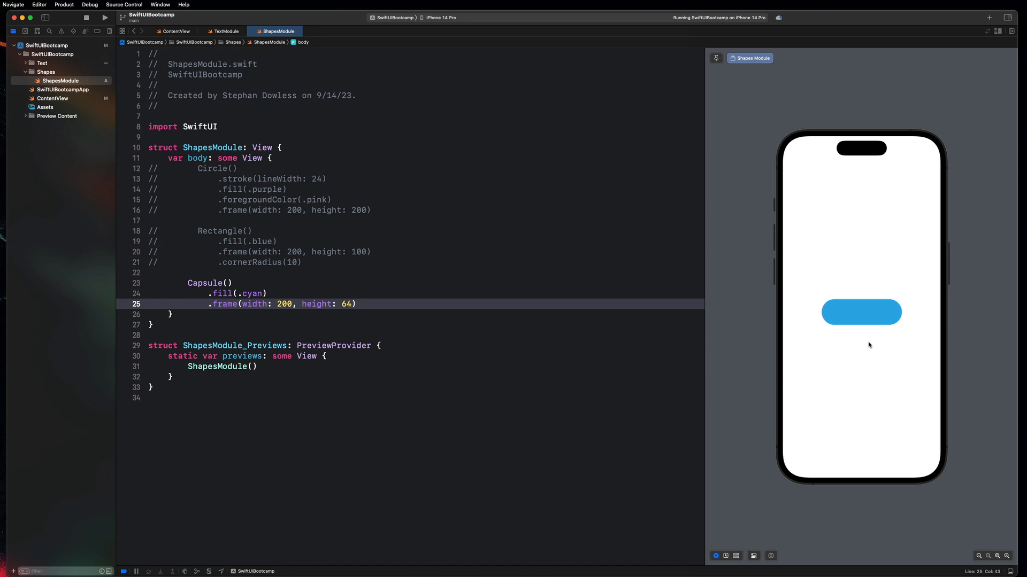
click(356, 304)
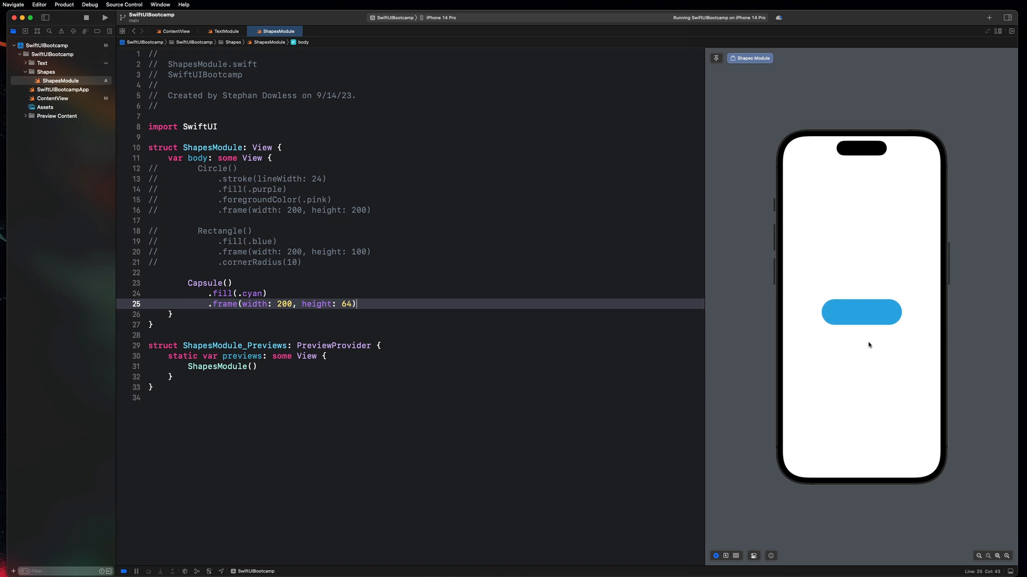